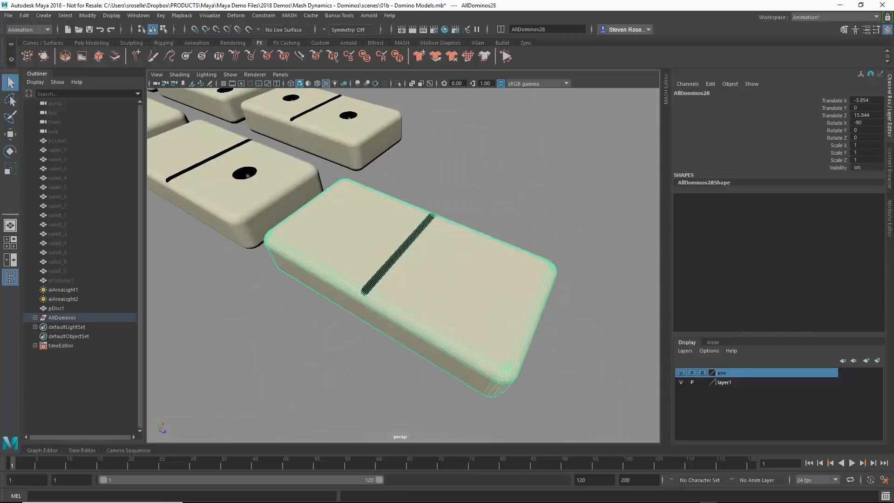
# Orbit and dolly around the domino models, then choose File > Open Scene.
pyautogui.moveTo(399, 256); pyautogui.dragTo(509, 331)
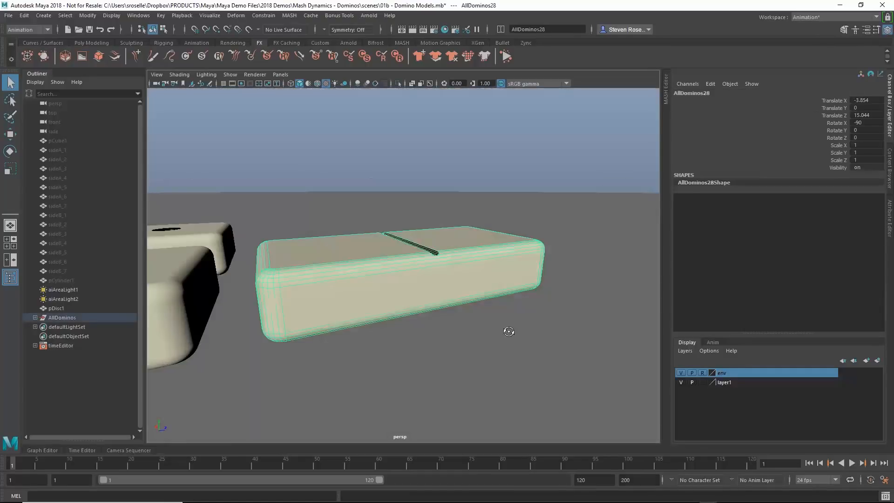
pyautogui.moveTo(509, 331); pyautogui.dragTo(422, 348)
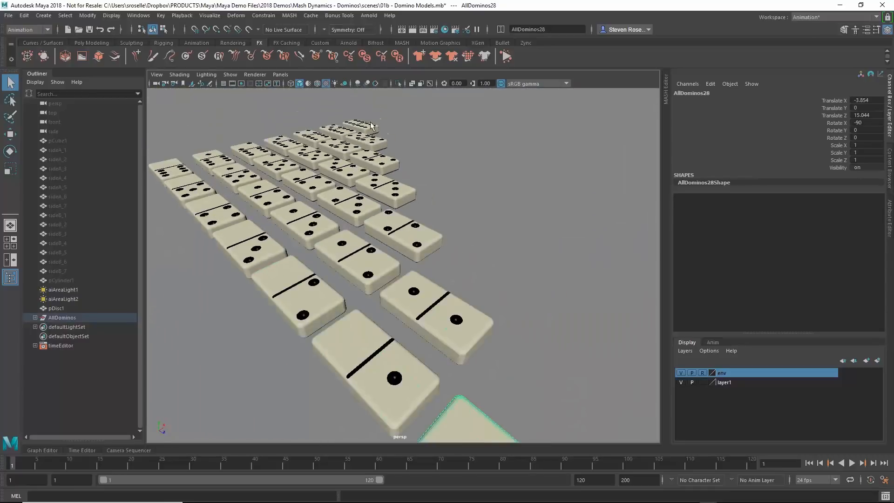
pyautogui.click(362, 126)
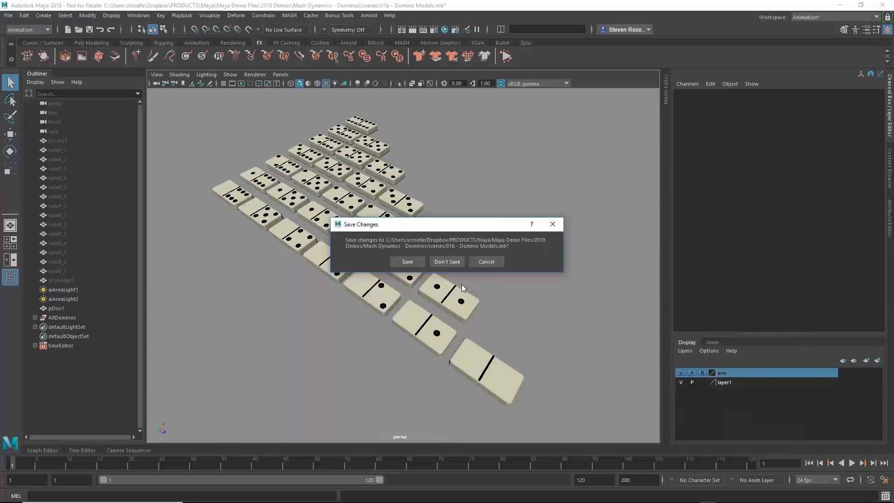
# Discard changes, open Mash - Begin, select Domino1 through Domino28, and show the MASH shelf.
pyautogui.click(447, 264)
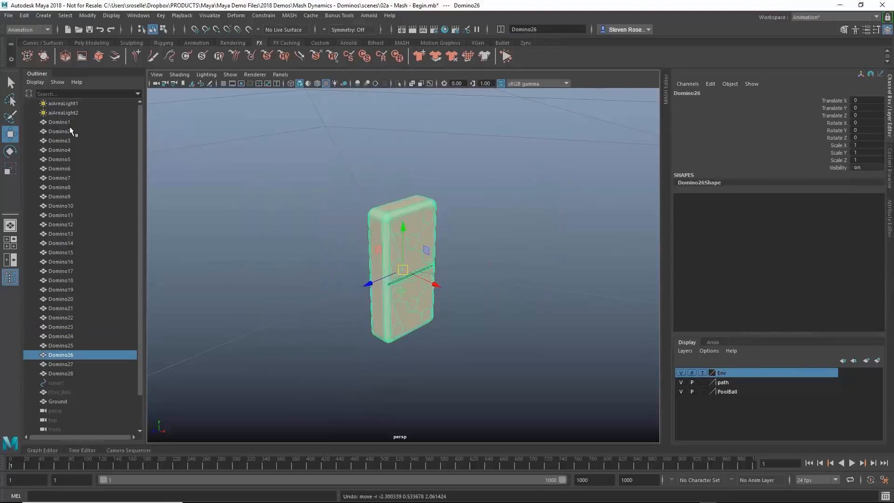
pyautogui.click(60, 122)
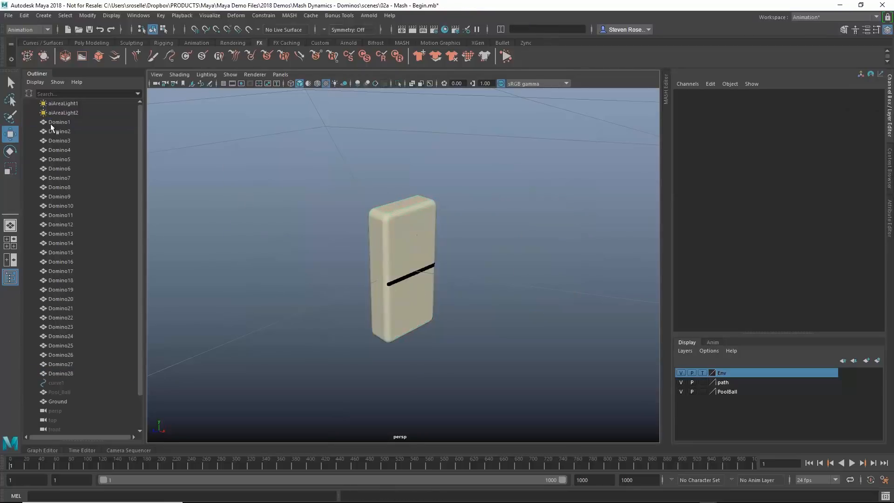
pyautogui.click(60, 122)
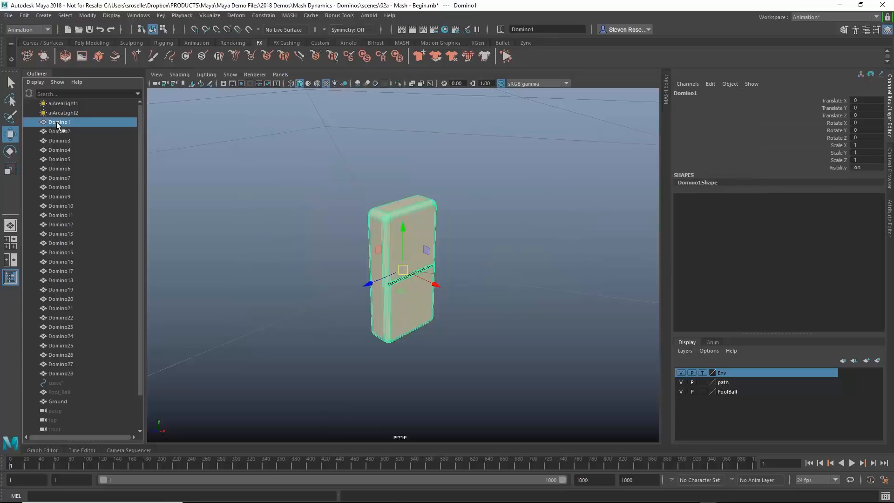
pyautogui.click(61, 373)
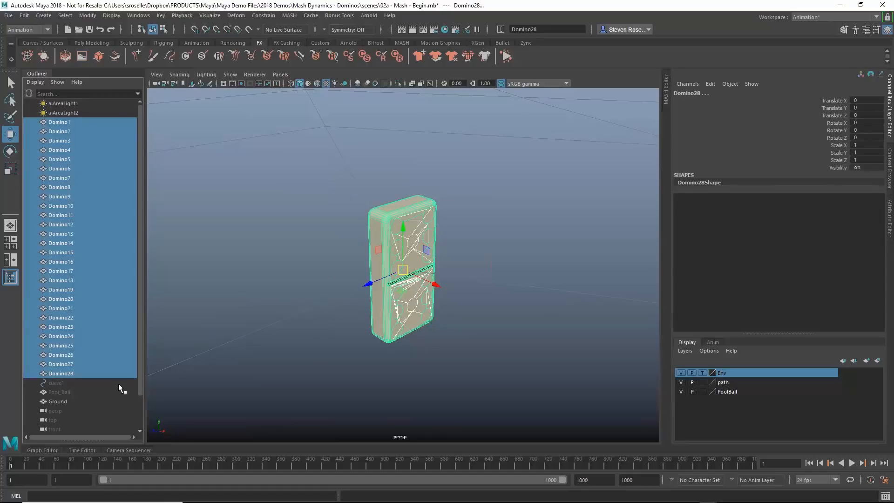
pyautogui.moveTo(419, 102)
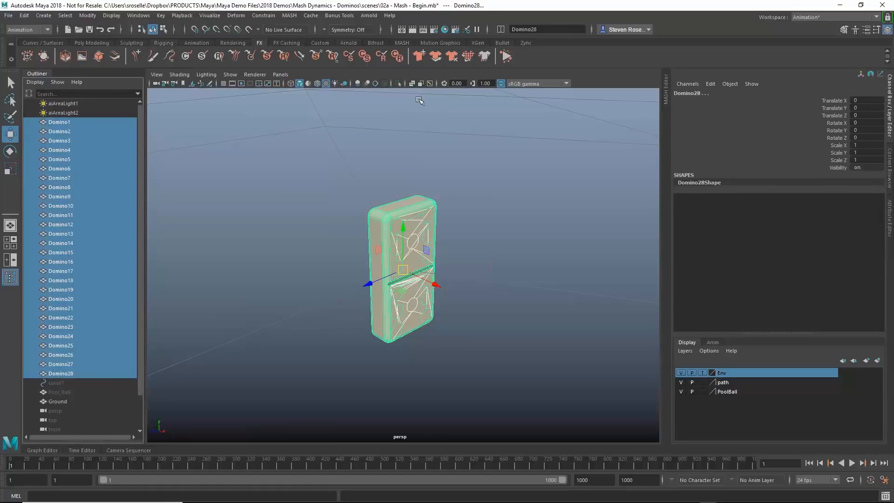
pyautogui.click(401, 43)
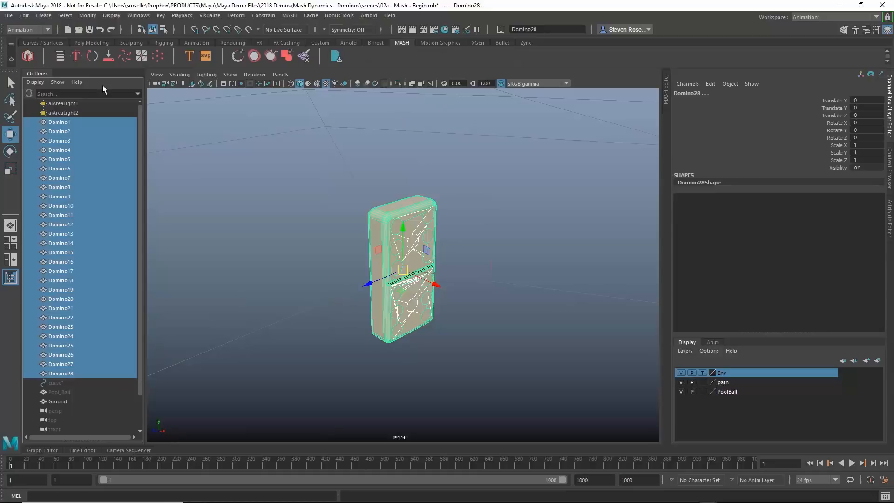
# Create a MASH network from the selected dominoes and show its Distribute node settings.
pyautogui.click(289, 16)
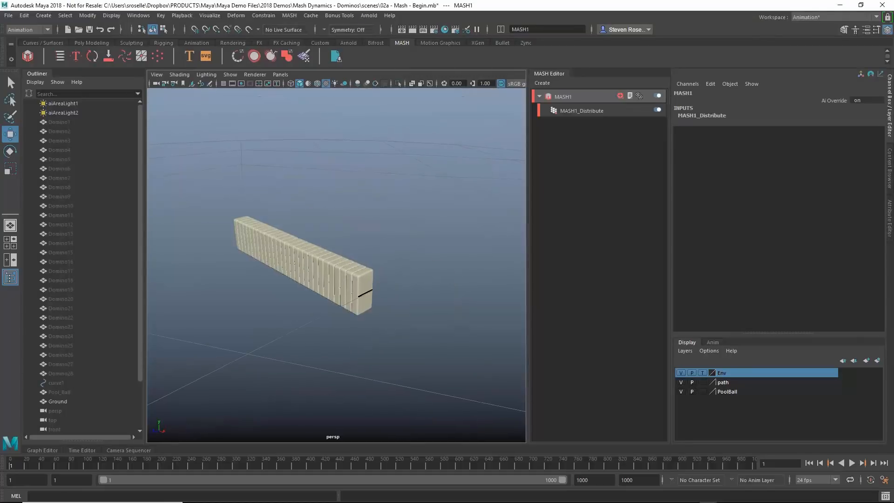
pyautogui.click(564, 96)
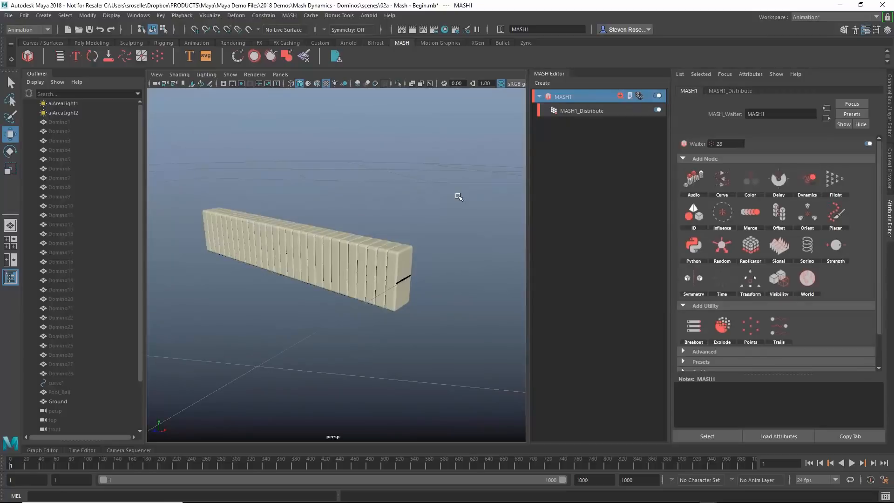
pyautogui.moveTo(481, 186)
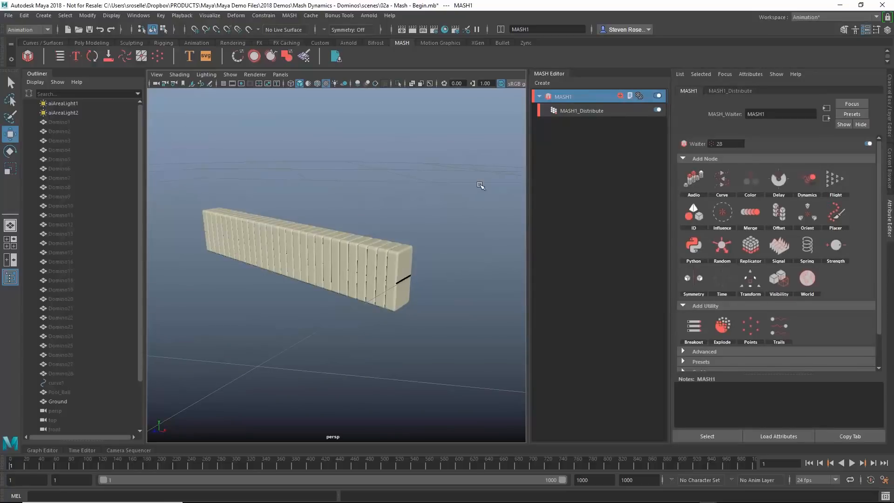
pyautogui.click(582, 110)
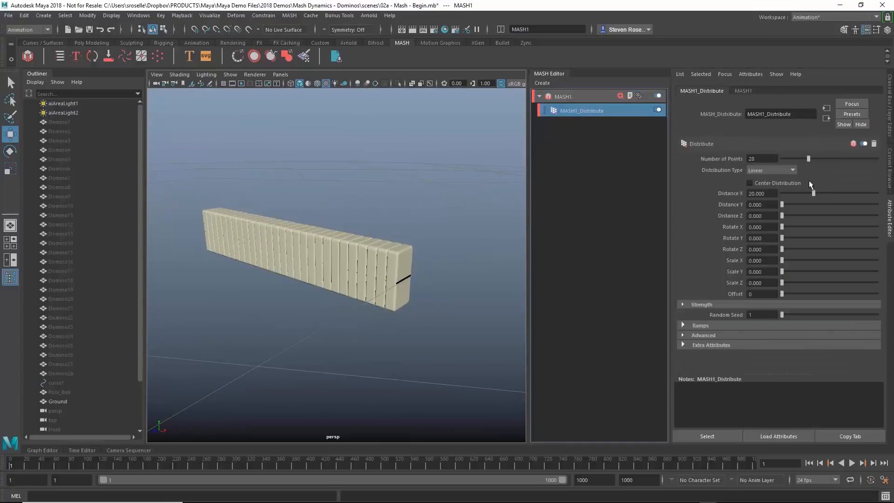
# Set Distribute Distance X to about 56.7 and Rotate Y to -55.4, keeping 28 points.
pyautogui.moveTo(814, 193); pyautogui.dragTo(871, 192)
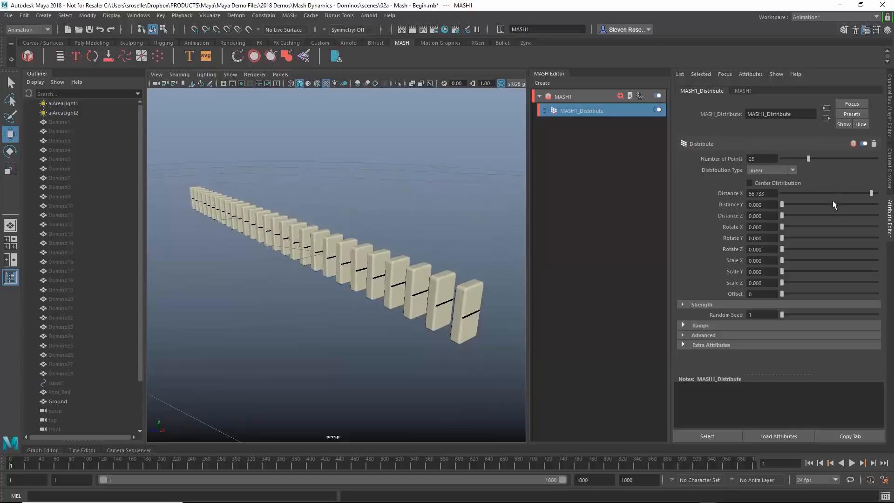
pyautogui.moveTo(809, 159); pyautogui.dragTo(823, 158)
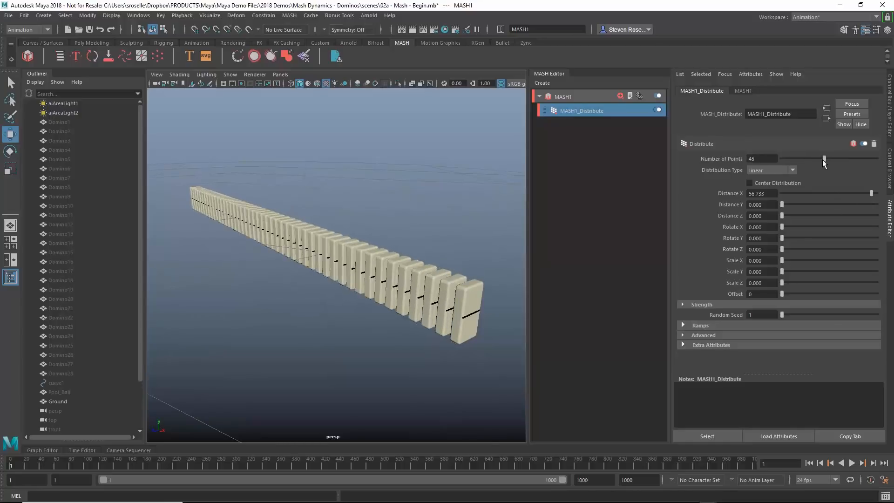
pyautogui.moveTo(823, 158); pyautogui.dragTo(807, 158)
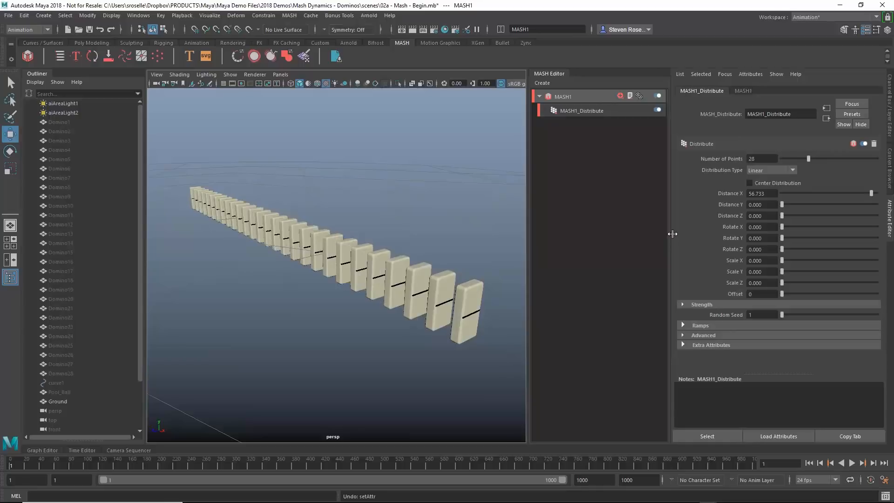
pyautogui.moveTo(782, 238); pyautogui.dragTo(808, 238)
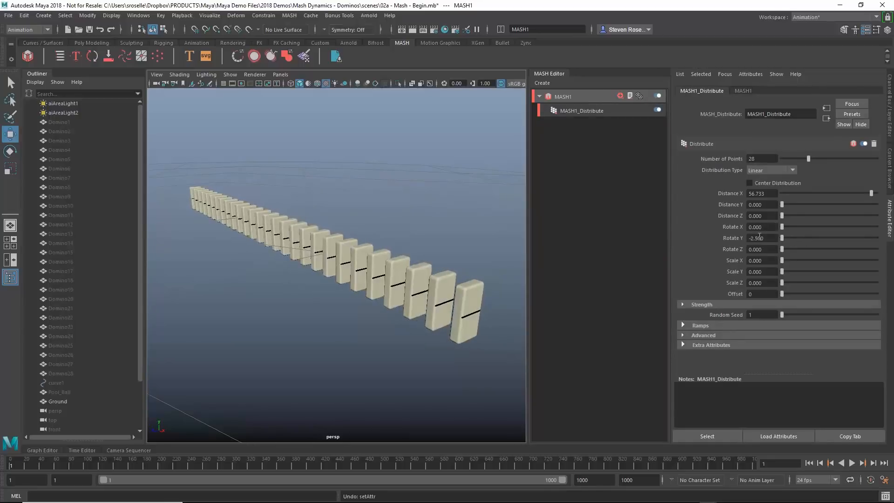
pyautogui.moveTo(783, 238); pyautogui.dragTo(792, 238)
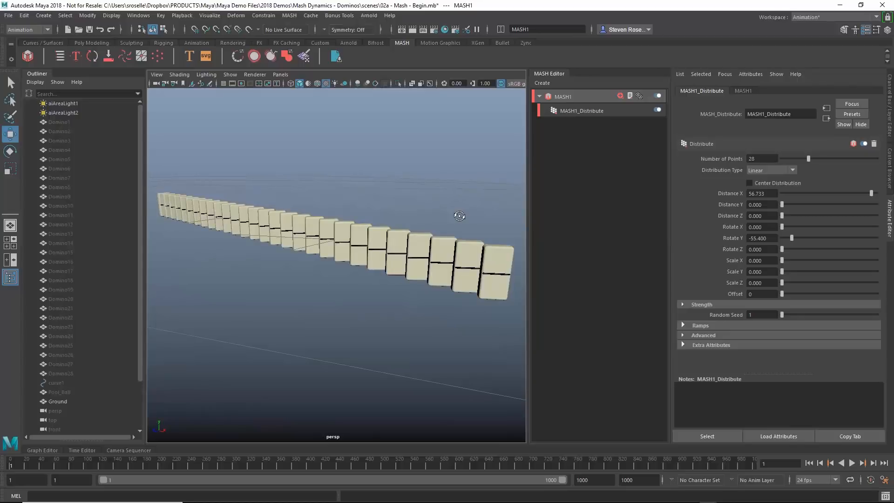
pyautogui.moveTo(516, 241)
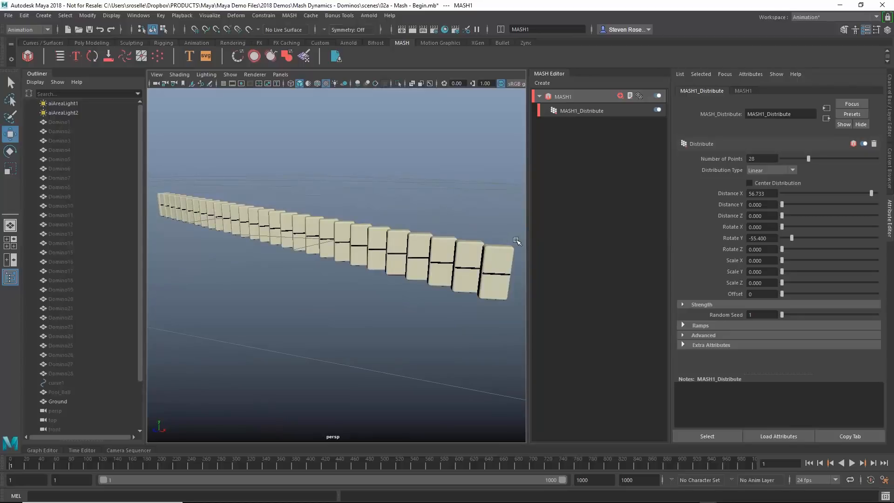
pyautogui.click(582, 110)
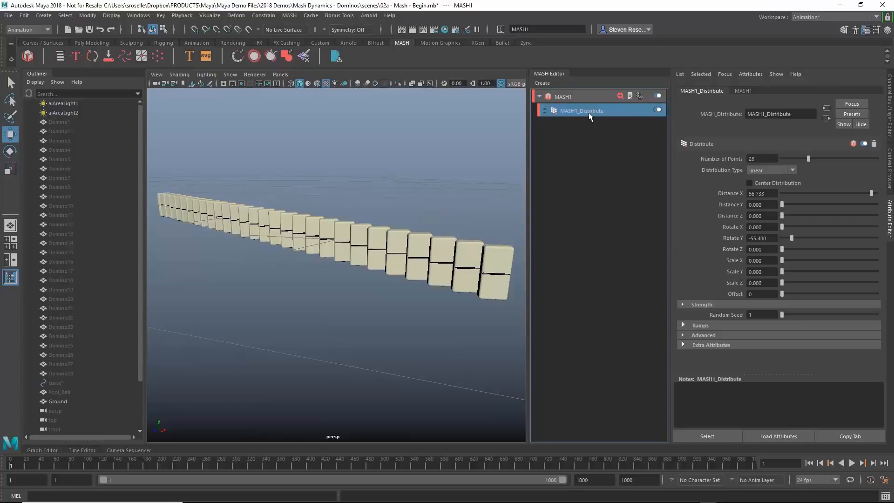
# Add an ID node to MASH1, then view the ID and Distribute settings.
pyautogui.click(639, 95)
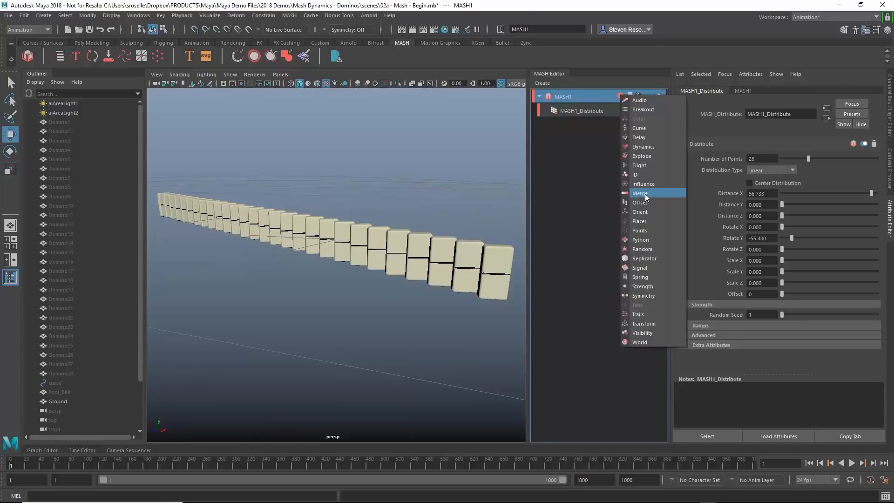
pyautogui.click(634, 174)
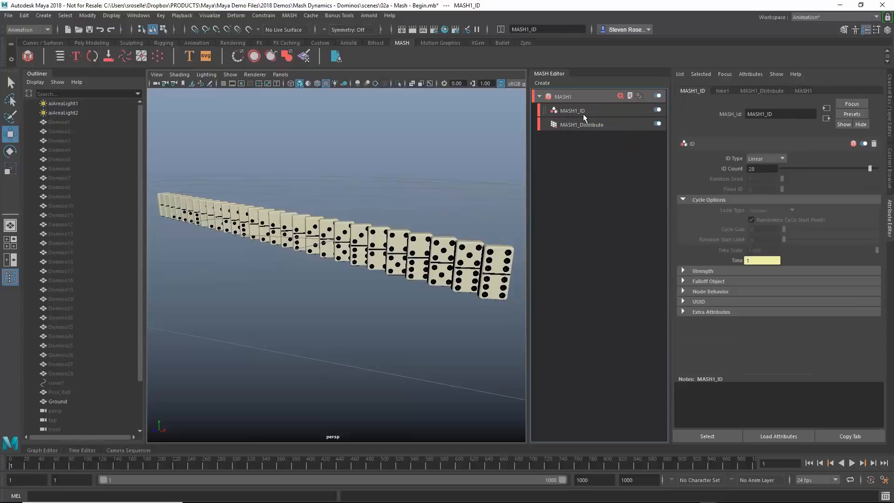
pyautogui.click(572, 110)
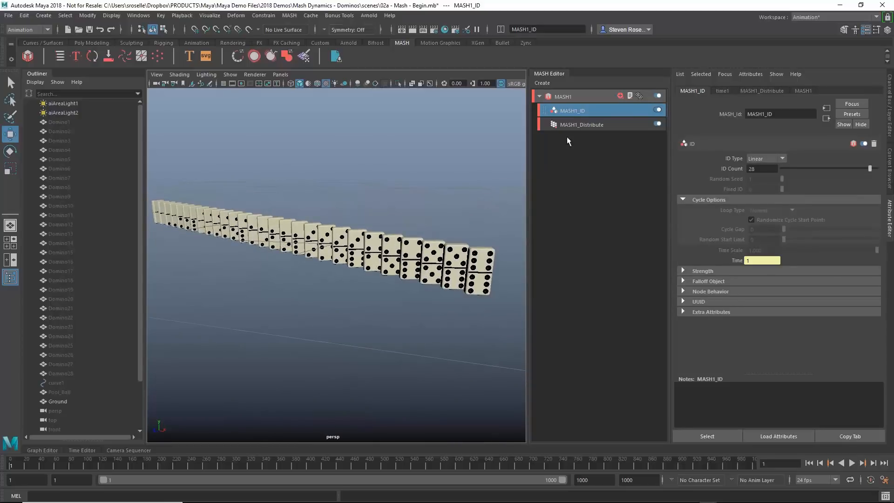
pyautogui.click(582, 124)
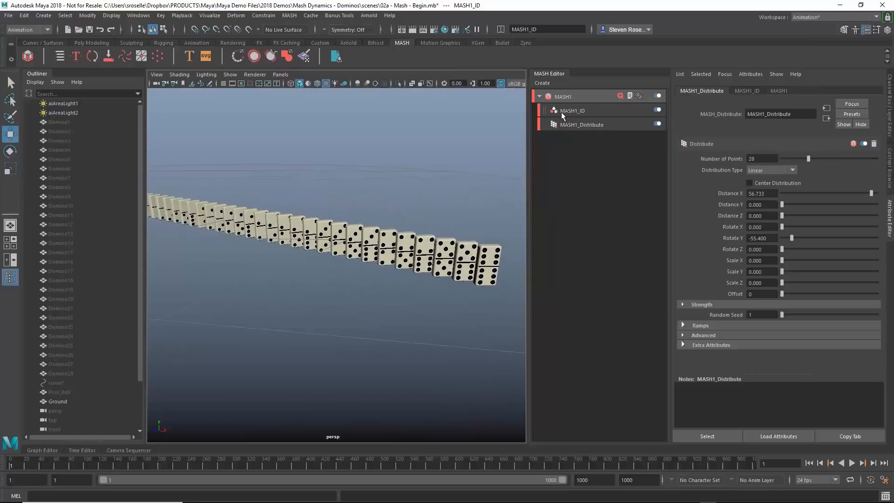
# Set MASH1_ID's ID Type to Random, trying several seeds before returning to 1.
pyautogui.click(572, 110)
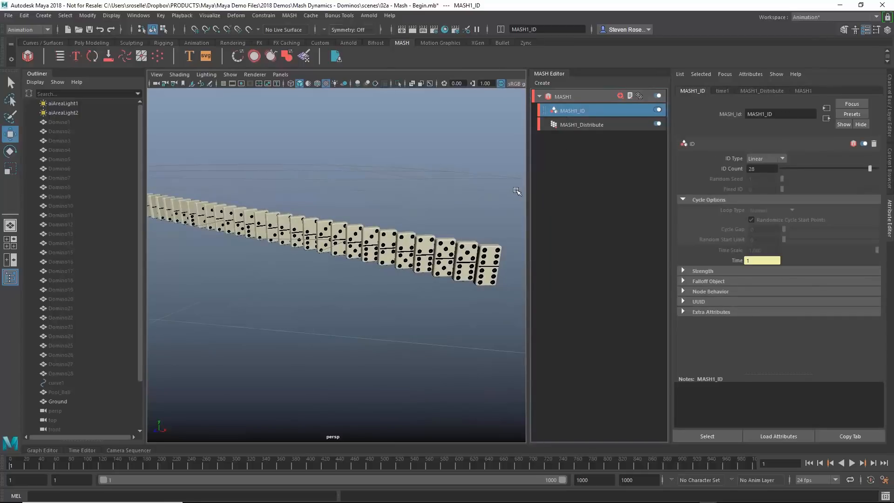
pyautogui.click(766, 158)
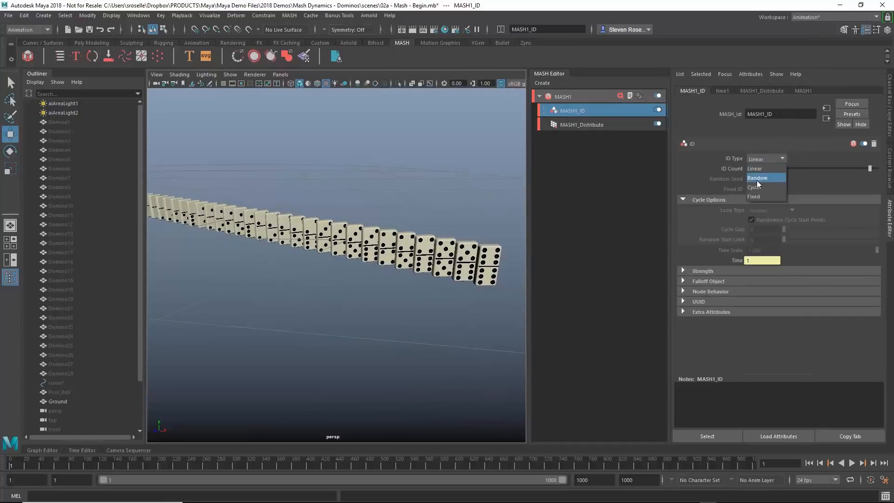
pyautogui.click(758, 177)
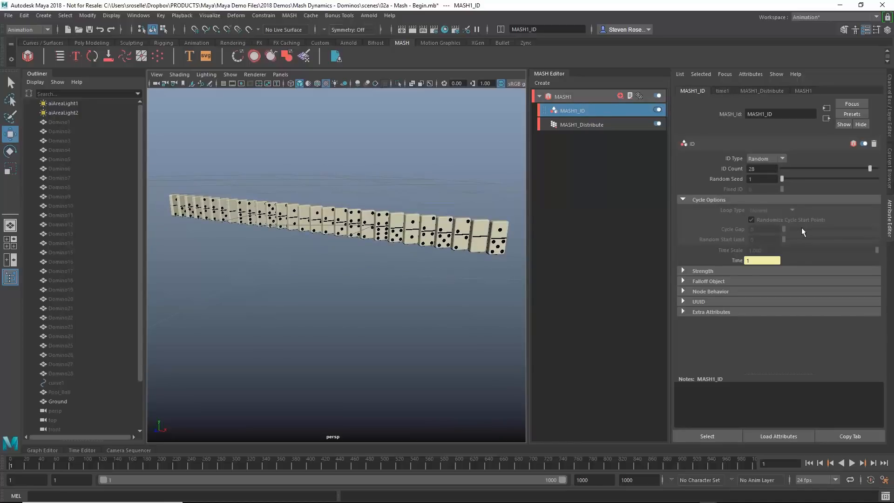
pyautogui.moveTo(782, 178); pyautogui.dragTo(806, 178)
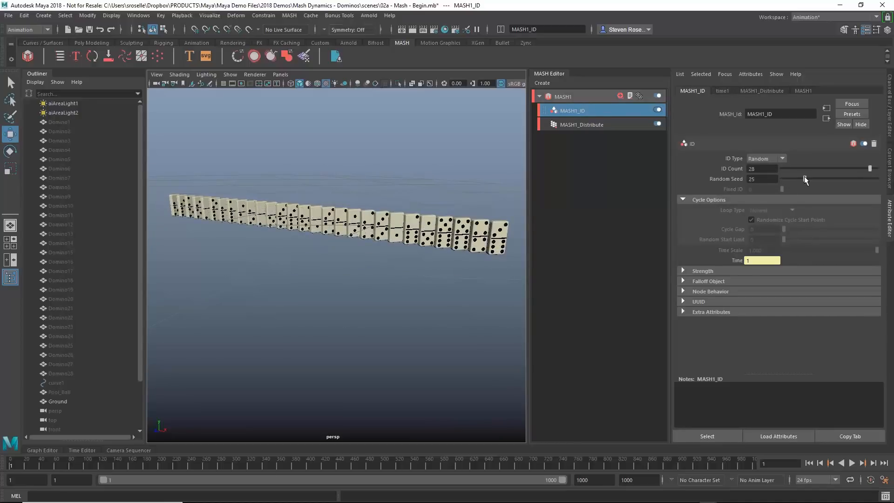
pyautogui.moveTo(806, 179); pyautogui.dragTo(795, 178)
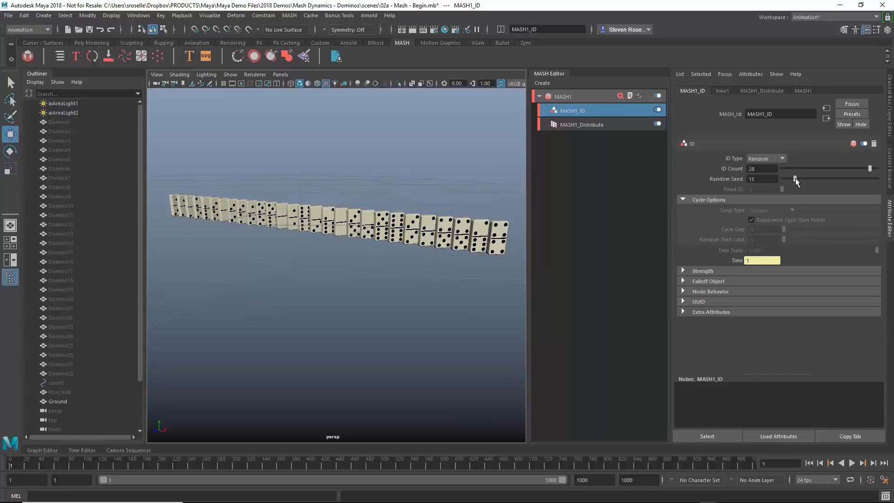
pyautogui.moveTo(795, 178); pyautogui.dragTo(811, 181)
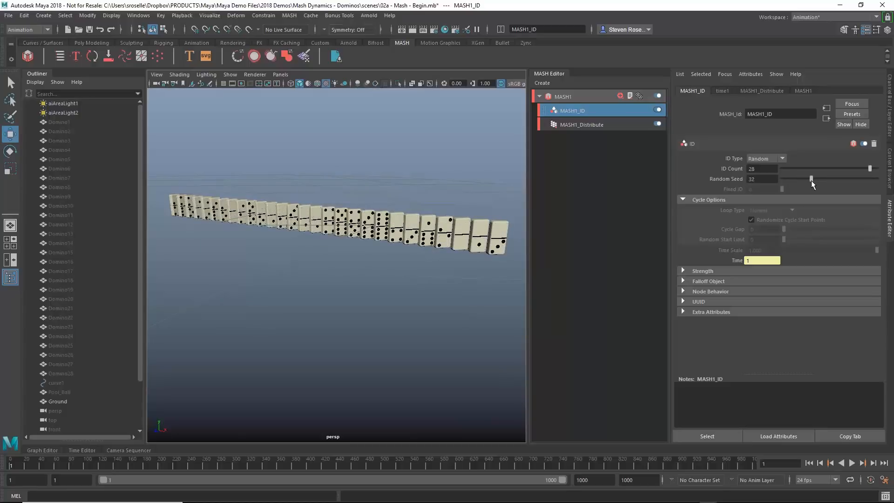
pyautogui.moveTo(810, 179); pyautogui.dragTo(792, 179)
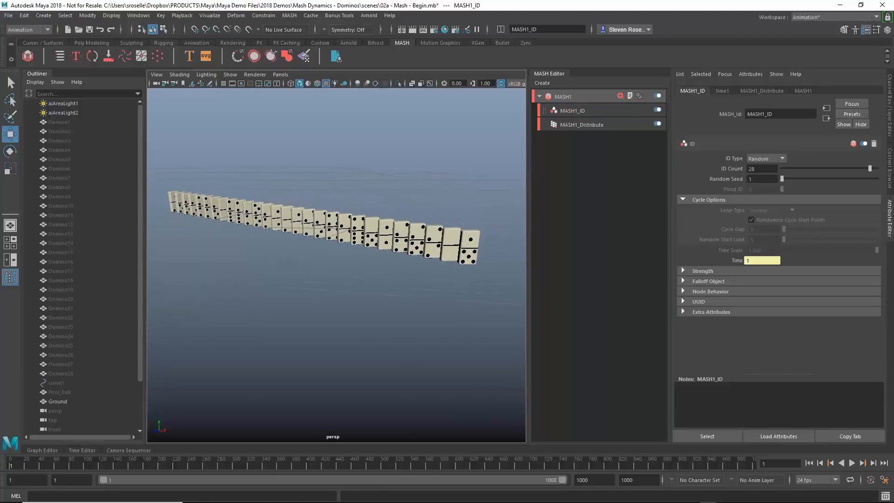
# Try a Spherical distribution with 100 then 1000 points, then undo it.
pyautogui.click(581, 125)
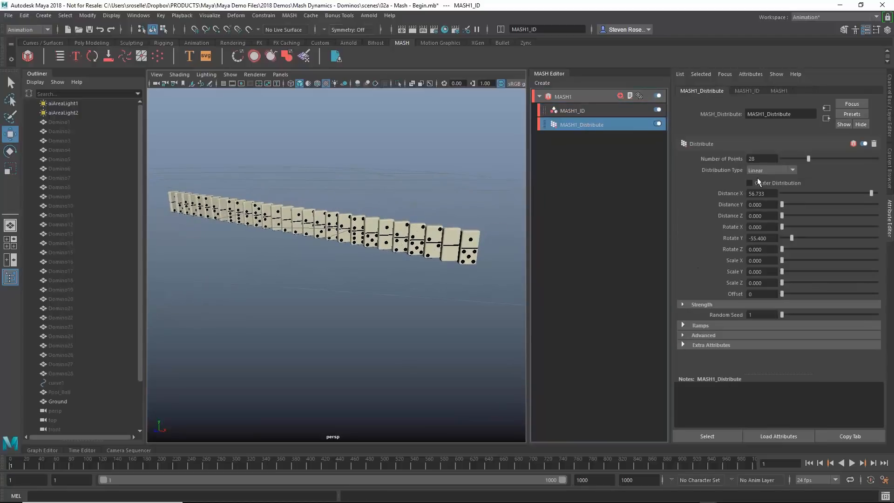
pyautogui.click(792, 170)
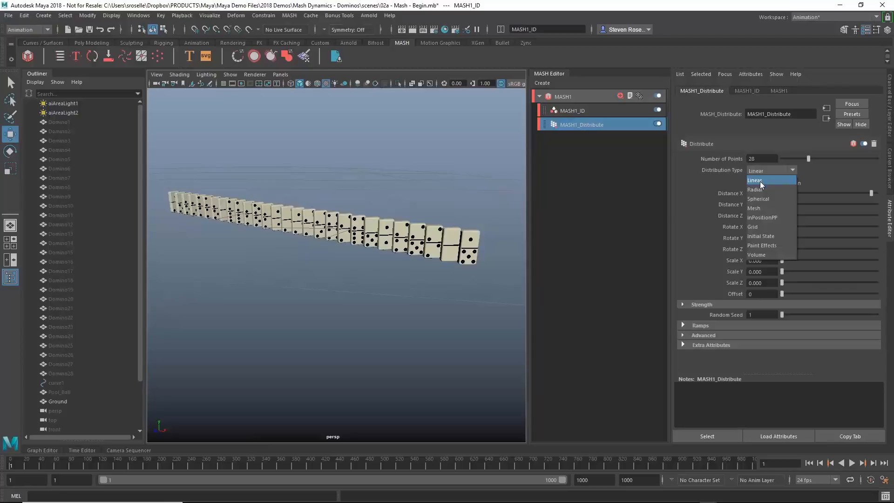
pyautogui.click(759, 198)
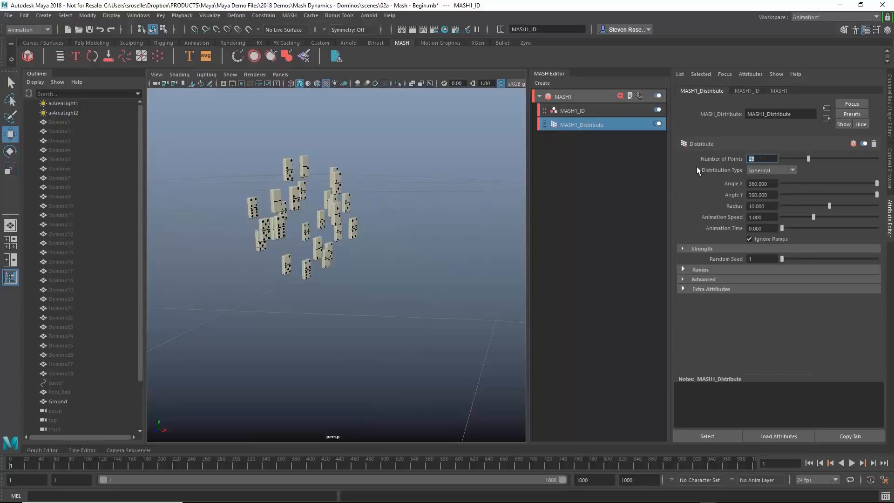
pyautogui.write('100')
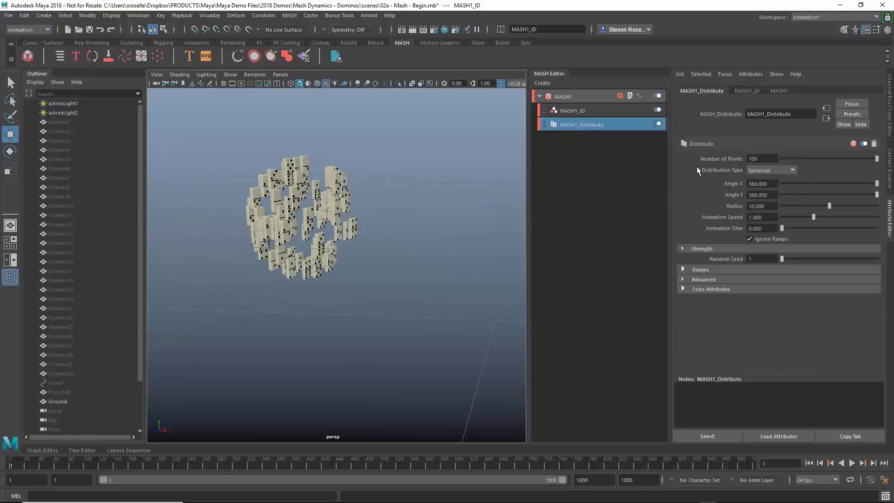
pyautogui.write('1000')
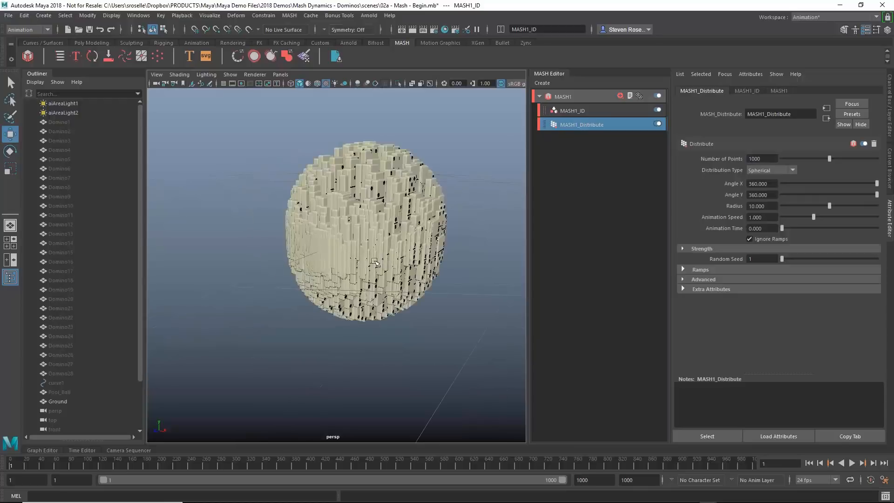
pyautogui.click(770, 170)
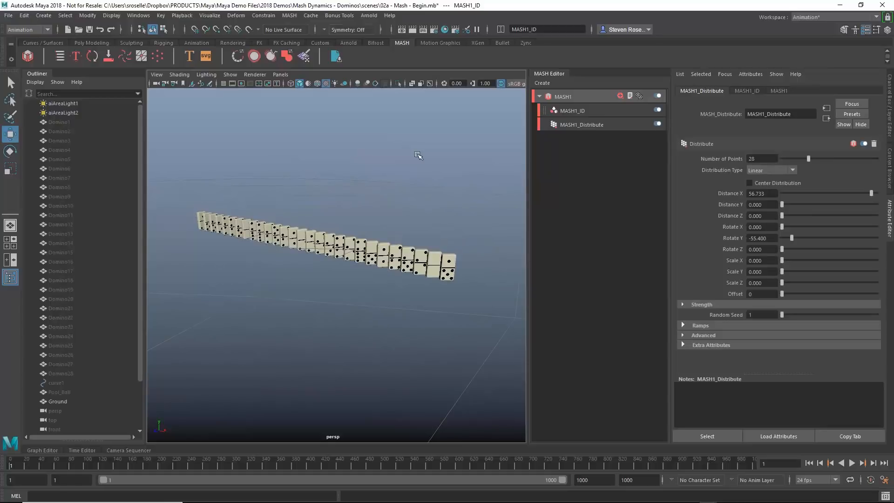
# Set Distribution Type to Radial with a radius of about 10.4.
pyautogui.click(792, 170)
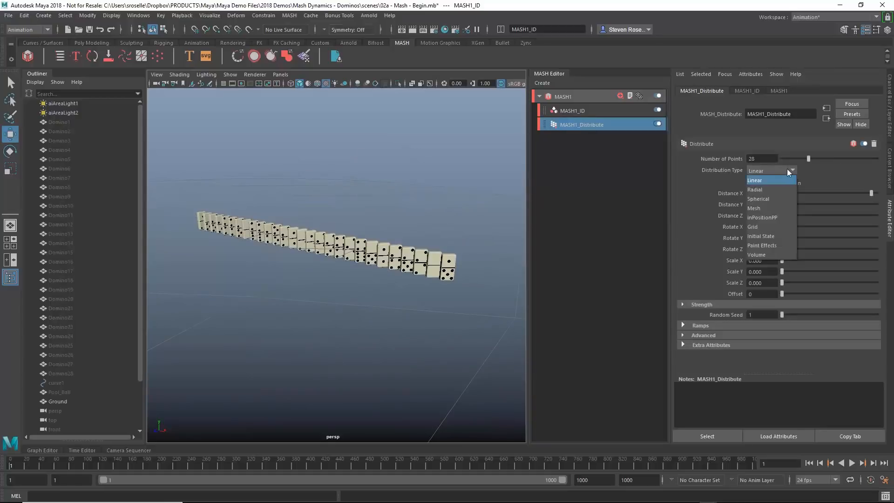
pyautogui.click(754, 189)
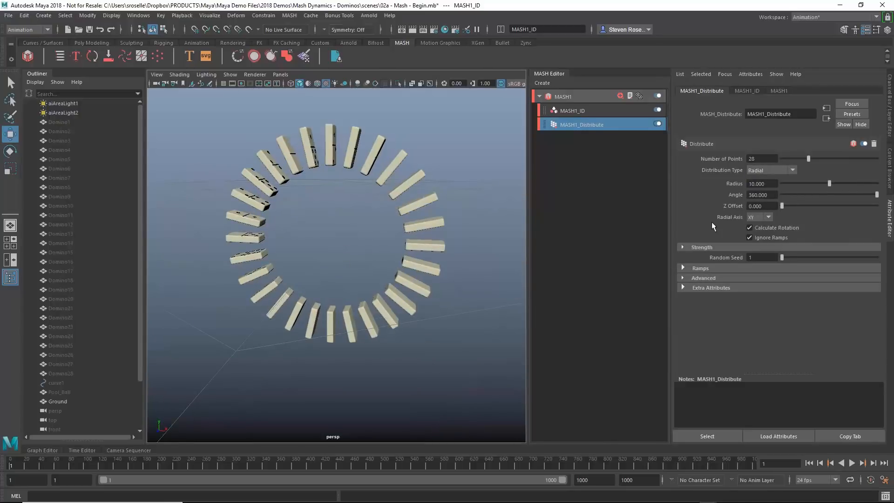
pyautogui.moveTo(829, 183); pyautogui.dragTo(831, 187)
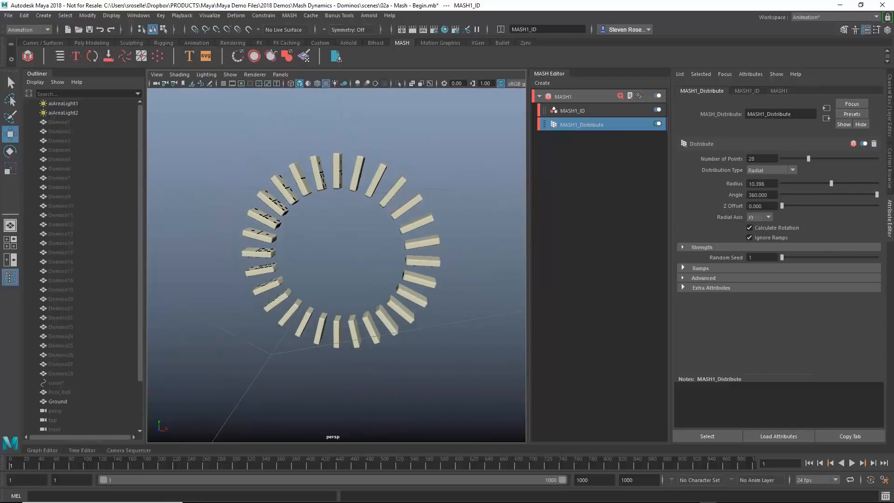
pyautogui.moveTo(877, 194); pyautogui.dragTo(808, 194)
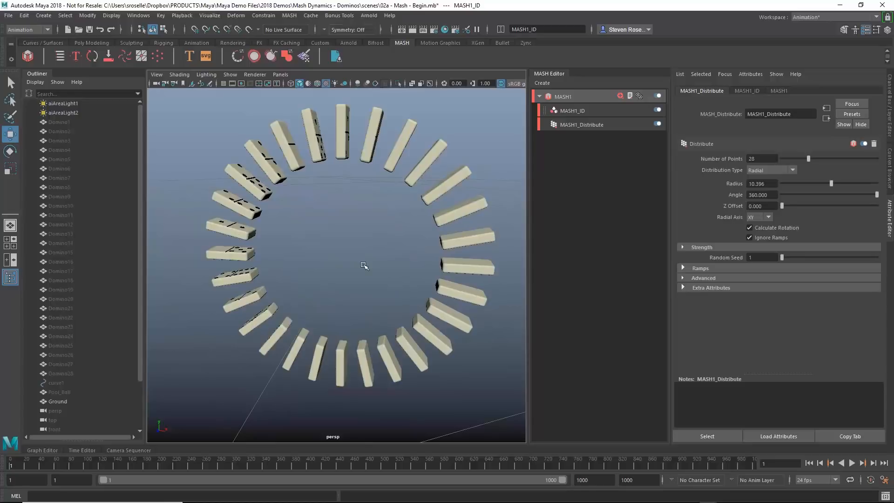
# Add an Offset node to MASH1 with Offset Rotation Y set to -57.7.
pyautogui.click(638, 96)
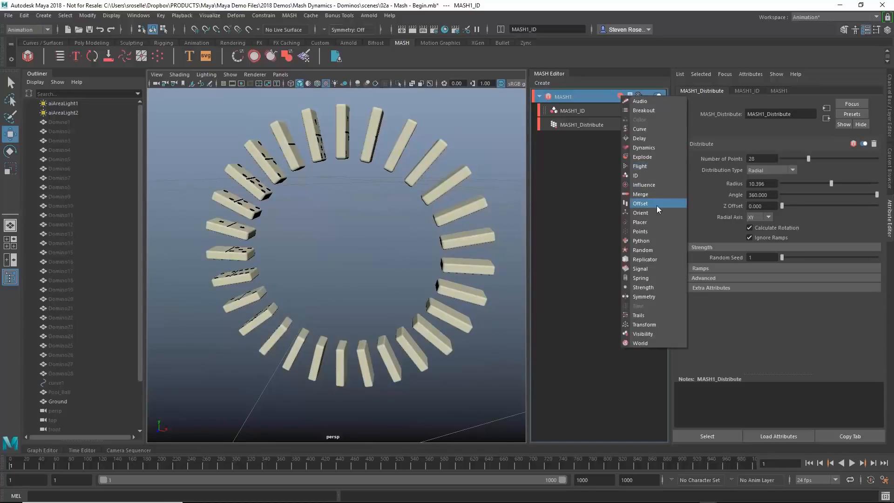
pyautogui.click(641, 204)
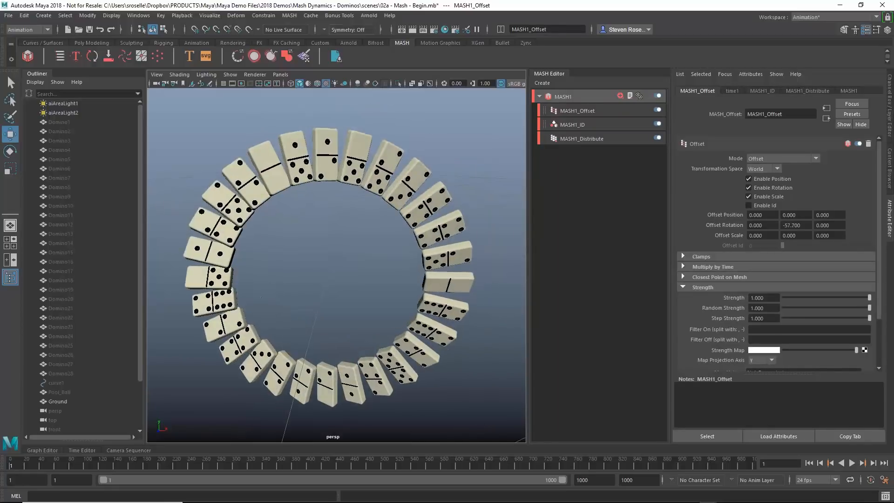
pyautogui.click(851, 463)
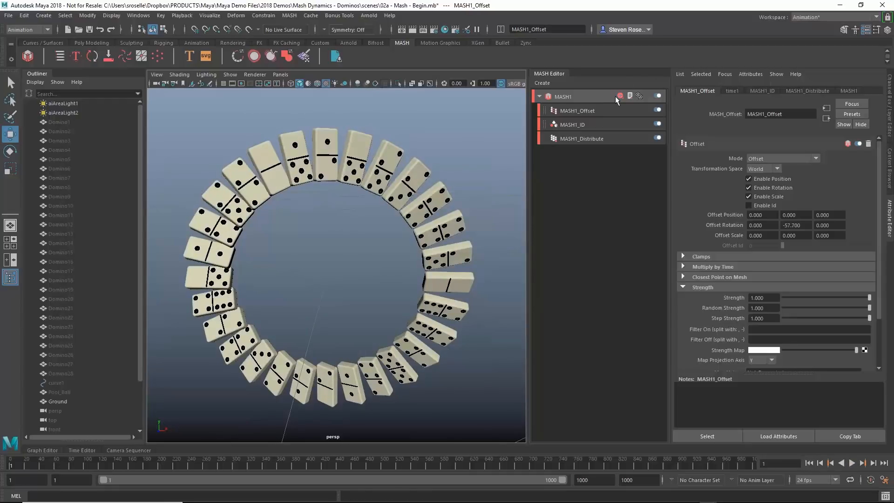
pyautogui.click(621, 95)
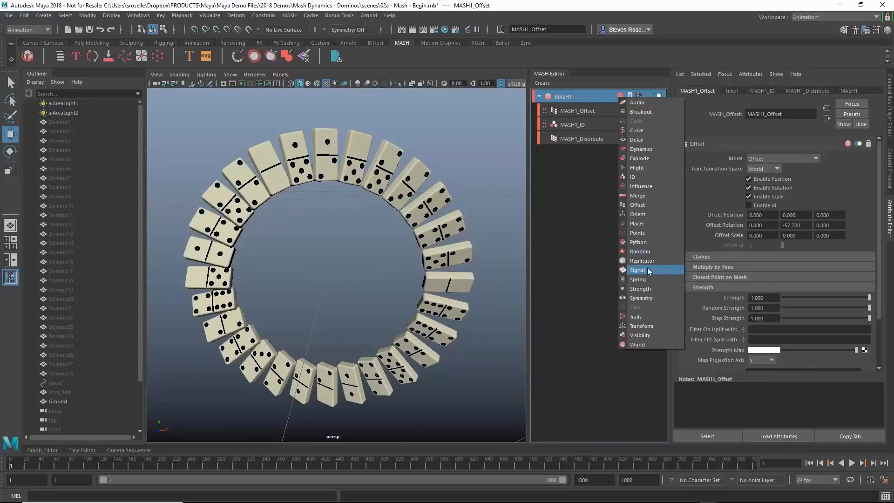
# Add a Signal node to MASH1 and play the timeline to preview the noise.
pyautogui.click(637, 270)
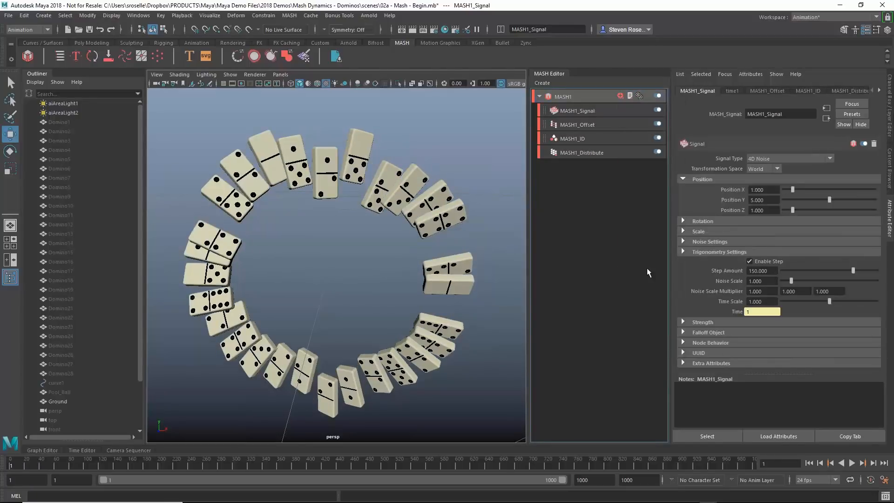
pyautogui.click(578, 110)
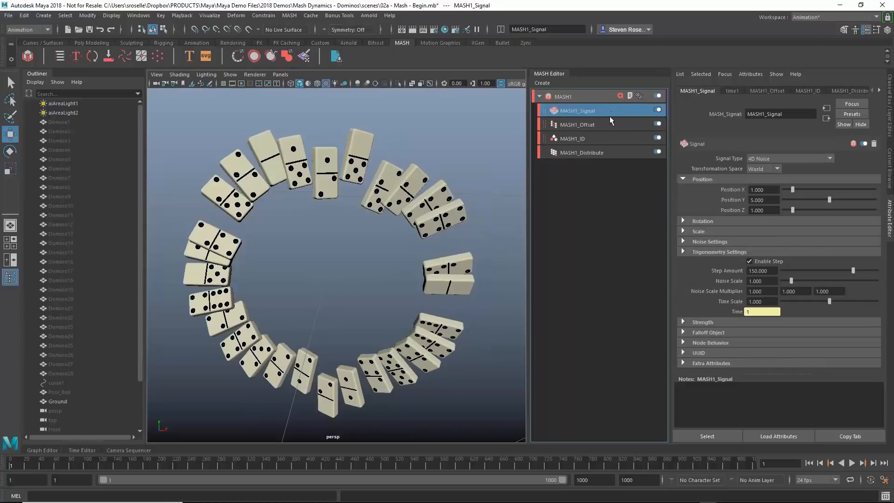
pyautogui.click(852, 463)
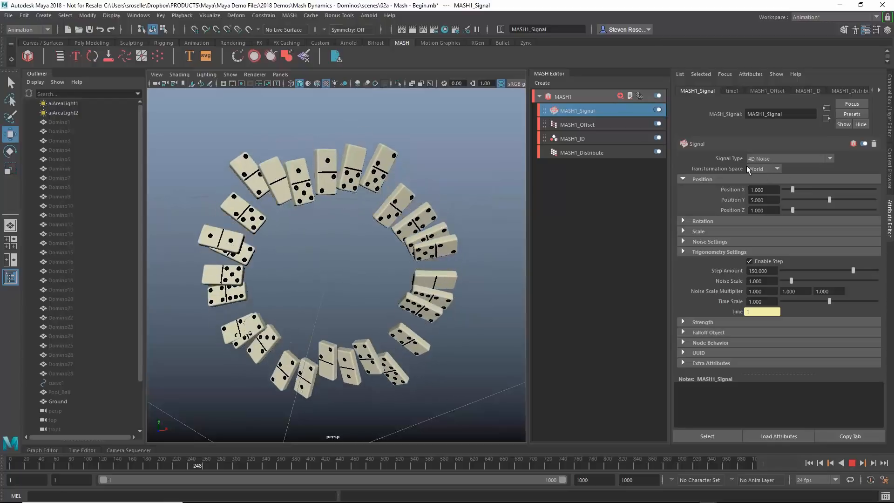
# Set the Signal to Local space with Position X and Z at 0, Y 2.37.
pyautogui.click(763, 169)
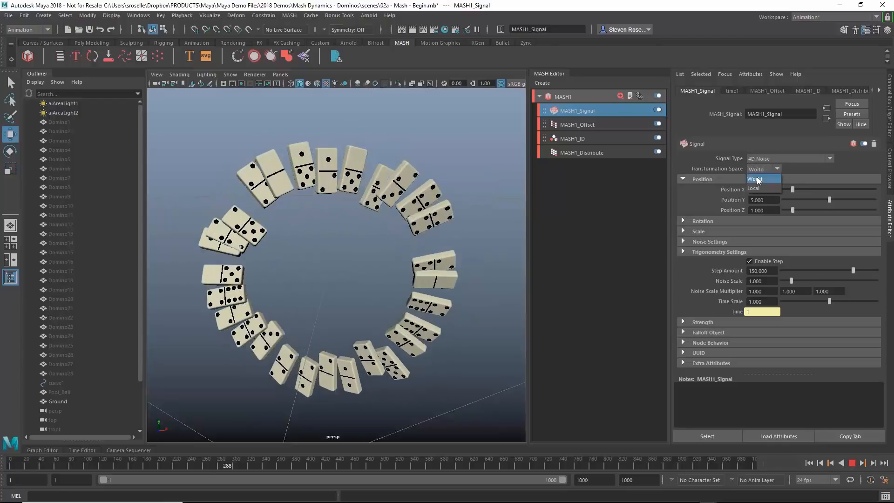
pyautogui.click(754, 188)
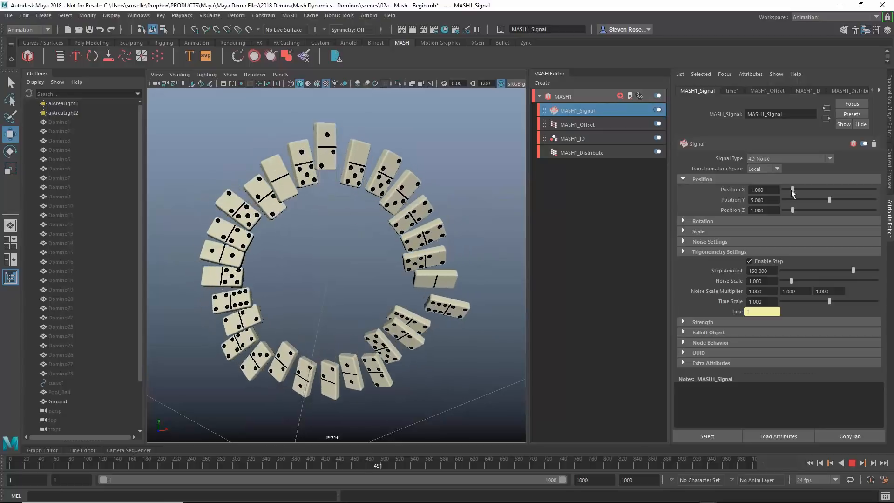
pyautogui.moveTo(793, 190); pyautogui.dragTo(776, 190)
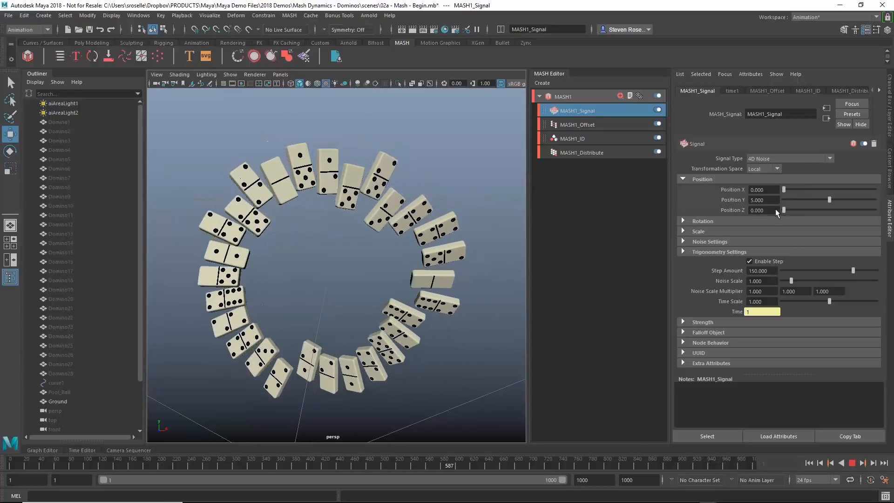
pyautogui.moveTo(827, 200); pyautogui.dragTo(797, 200)
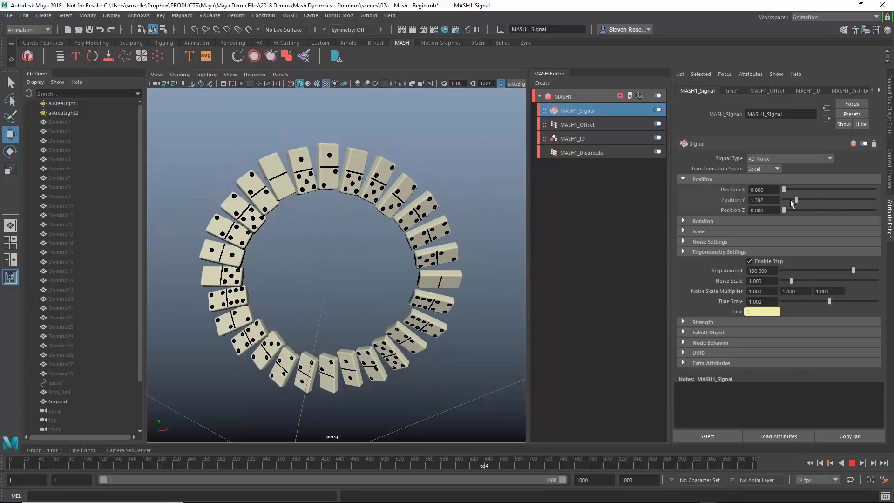
pyautogui.moveTo(790, 199); pyautogui.dragTo(816, 200)
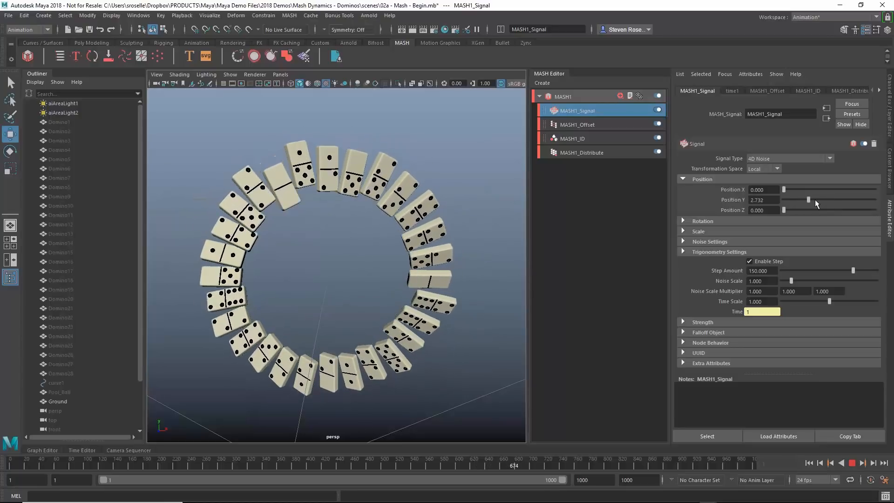
pyautogui.moveTo(807, 200); pyautogui.dragTo(805, 200)
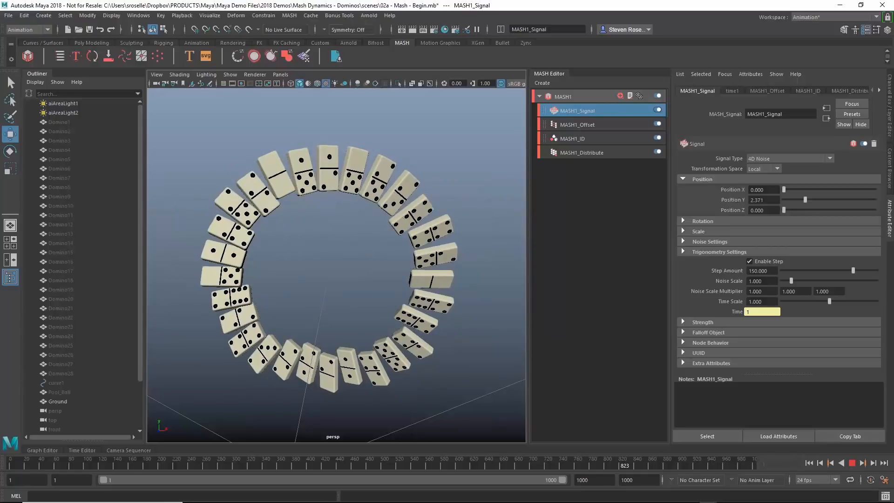
# Switch the Signal Type from Fractional Brownian Motion to Trigonometry, with Position Y at 1.237.
pyautogui.click(790, 158)
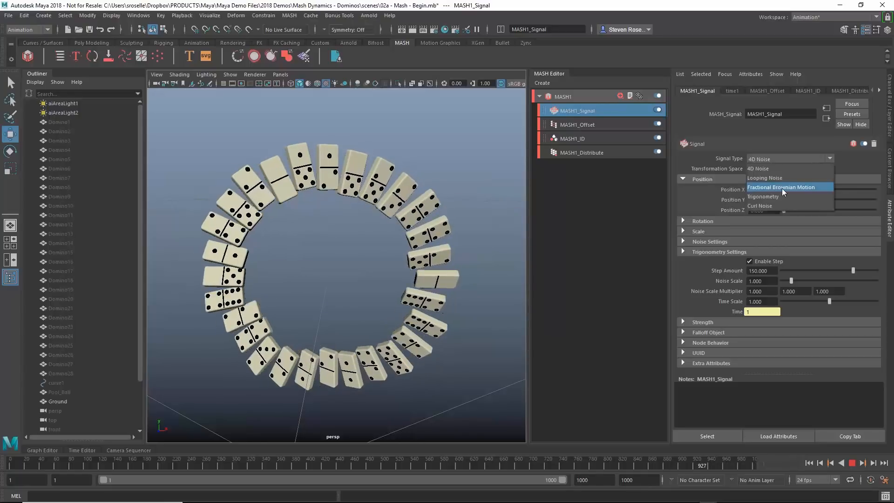
pyautogui.click(782, 188)
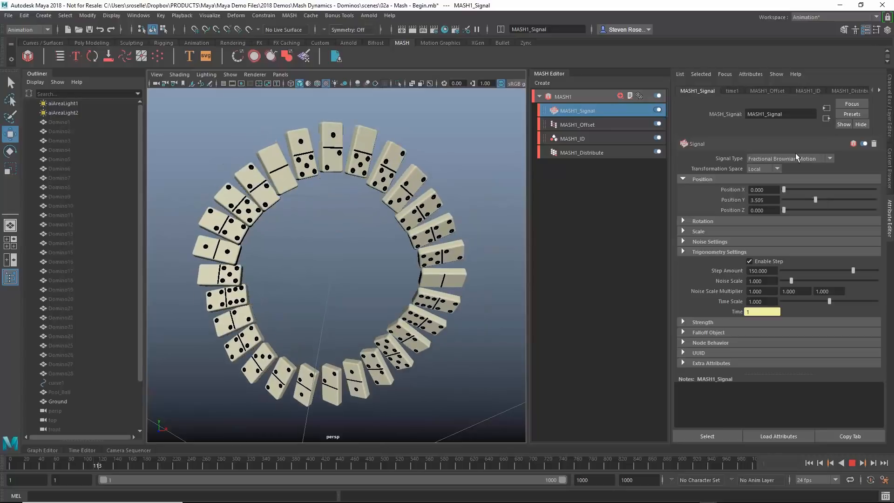
pyautogui.click(790, 158)
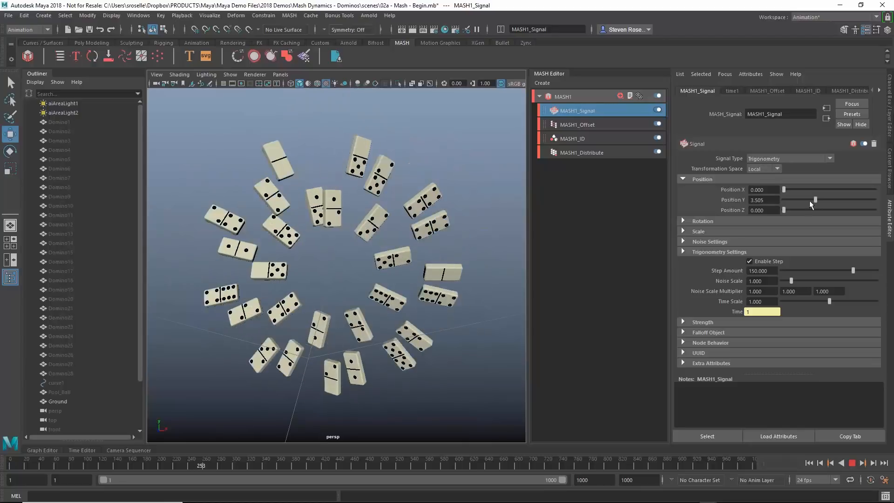
pyautogui.moveTo(814, 200); pyautogui.dragTo(795, 200)
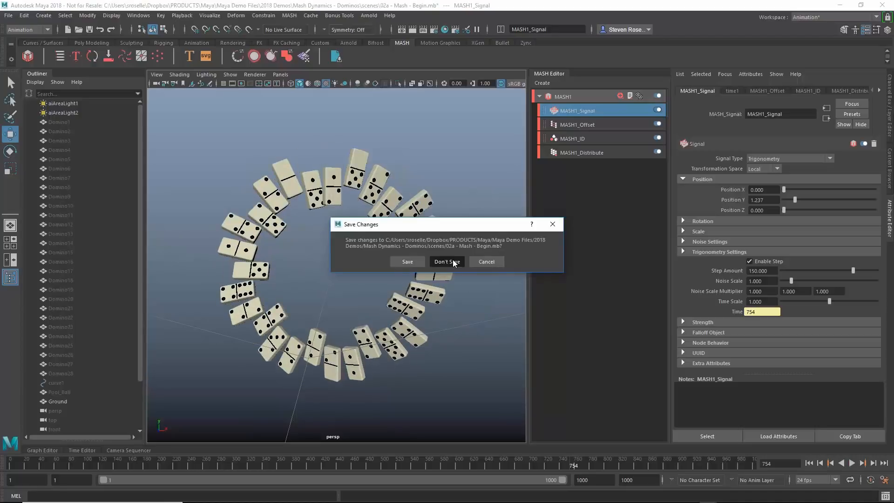
# Reload Mash - Begin without saving the changes.
pyautogui.click(447, 261)
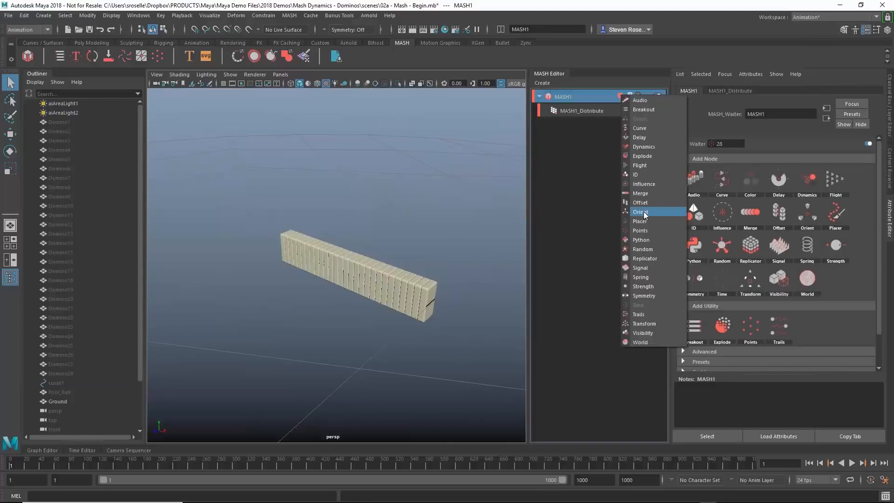
pyautogui.moveTo(641, 128)
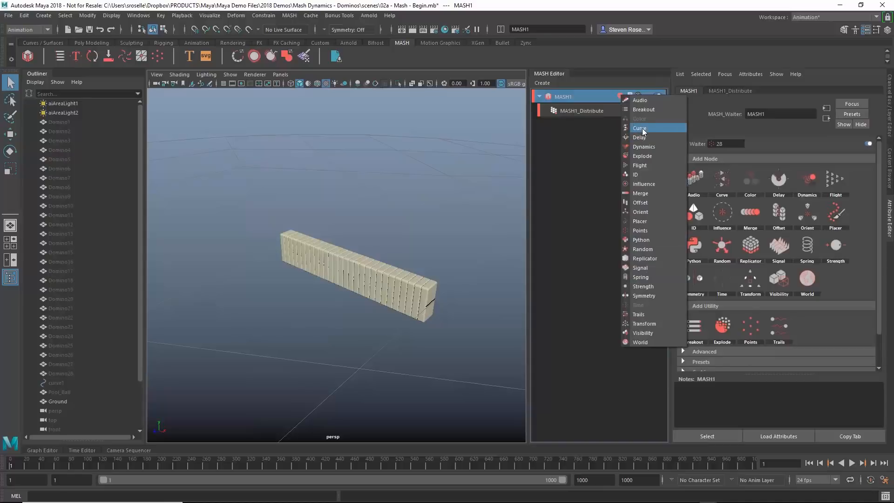
# Add a Curve node and connect curve1 to MASH1_Curve.
pyautogui.click(640, 127)
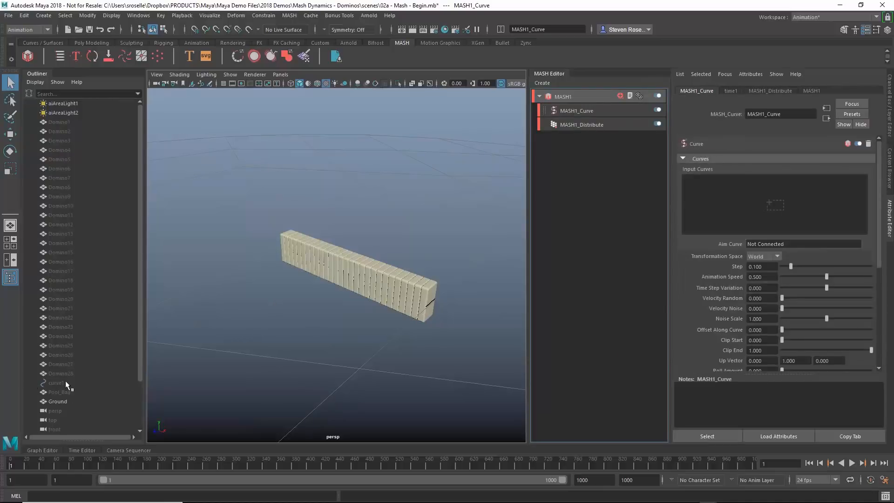
pyautogui.click(55, 383)
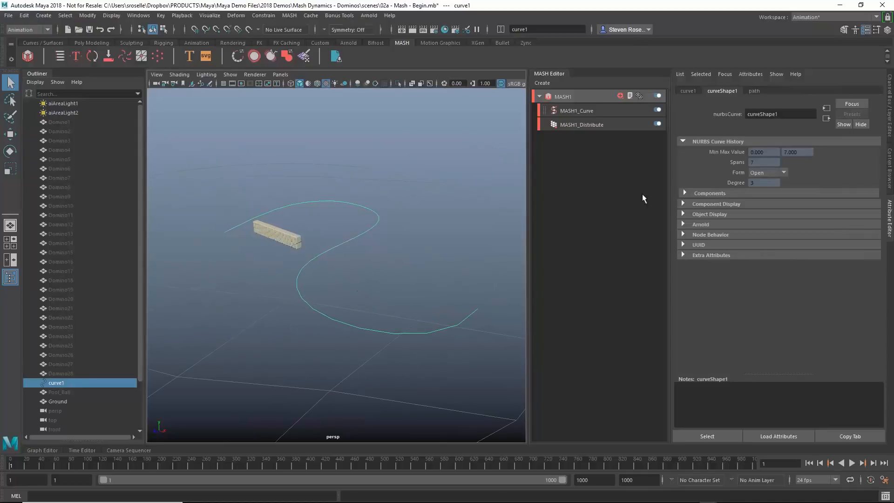
pyautogui.click(576, 110)
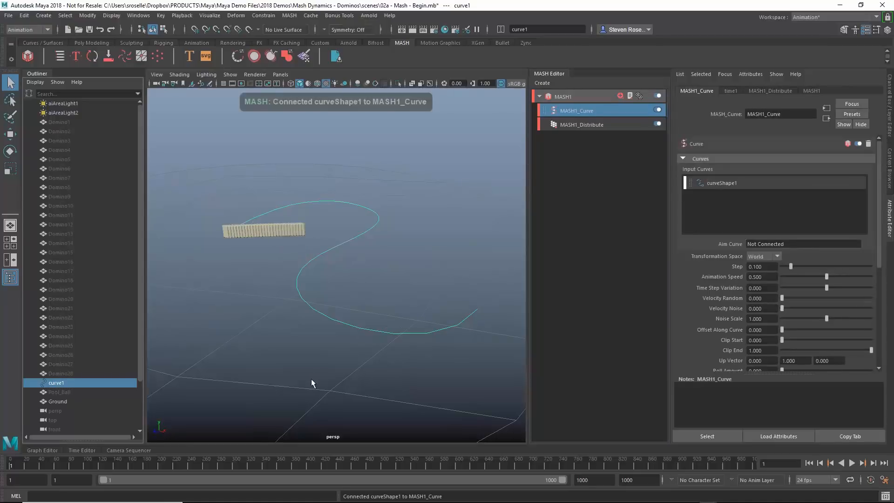
# Set Distribute Distance X to 0 and raise the Curve node's Step to 1.
pyautogui.click(582, 124)
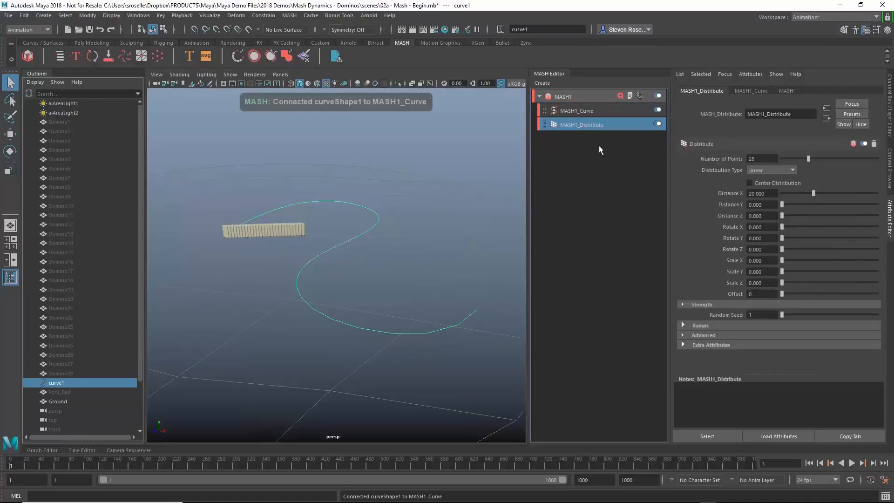
pyautogui.moveTo(816, 193); pyautogui.dragTo(791, 193)
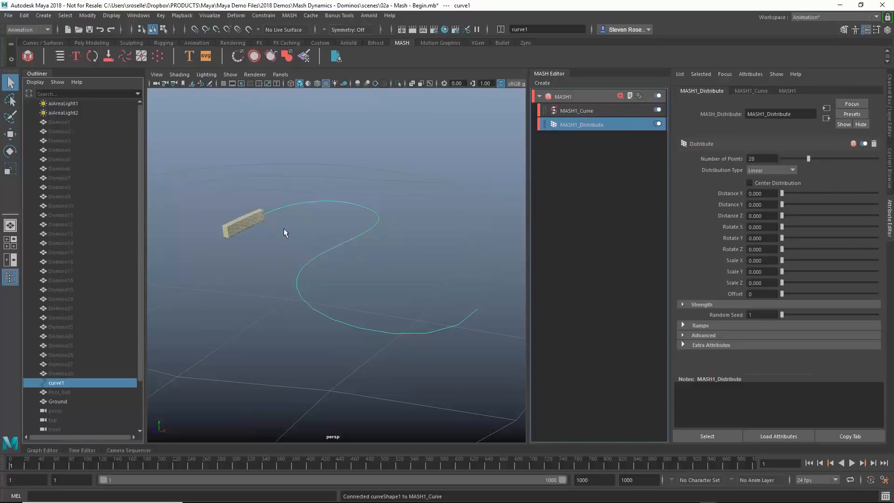
pyautogui.click(577, 110)
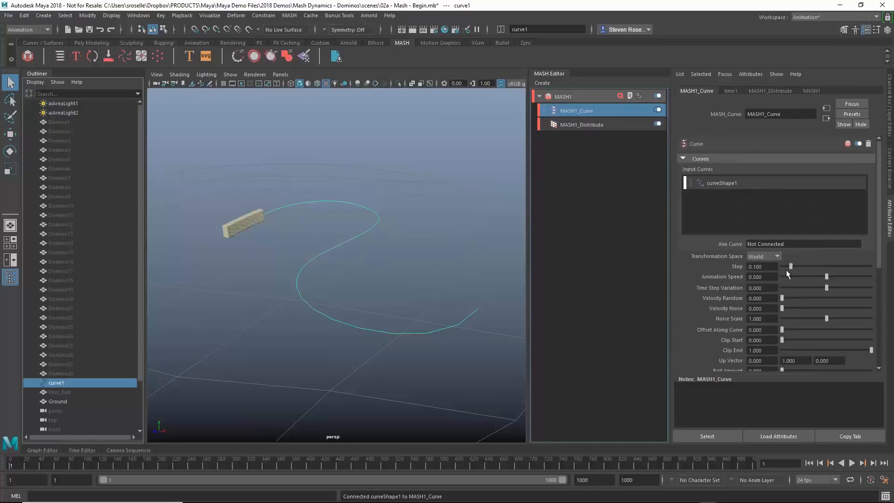
pyautogui.moveTo(790, 267); pyautogui.dragTo(783, 266)
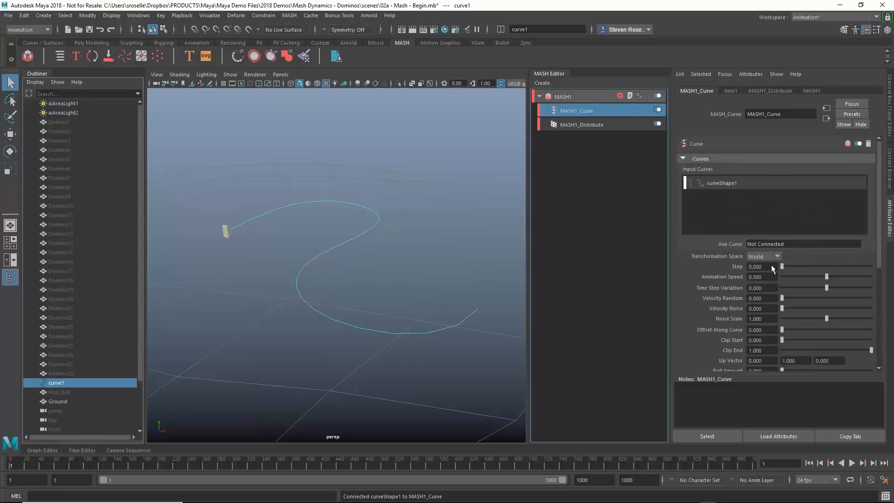
pyautogui.moveTo(783, 267); pyautogui.dragTo(872, 266)
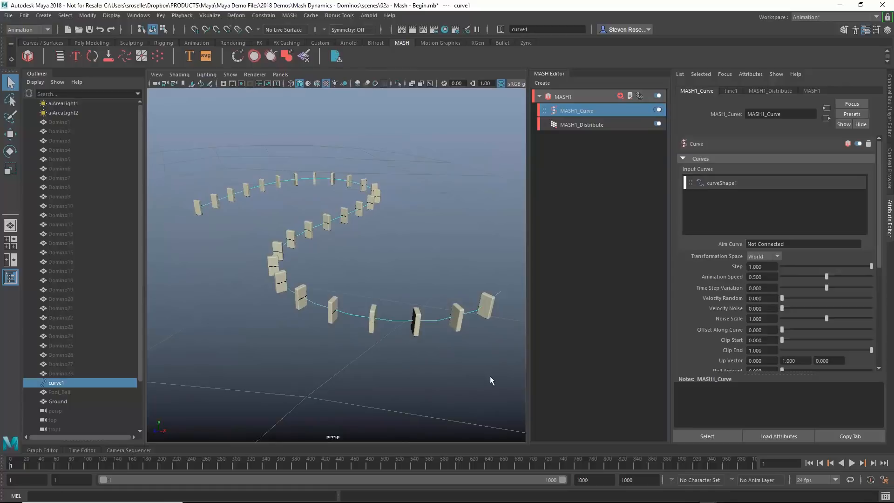
# Play and rewind the timeline, then set MASH1_Curve Animation Speed to 0.
pyautogui.click(851, 463)
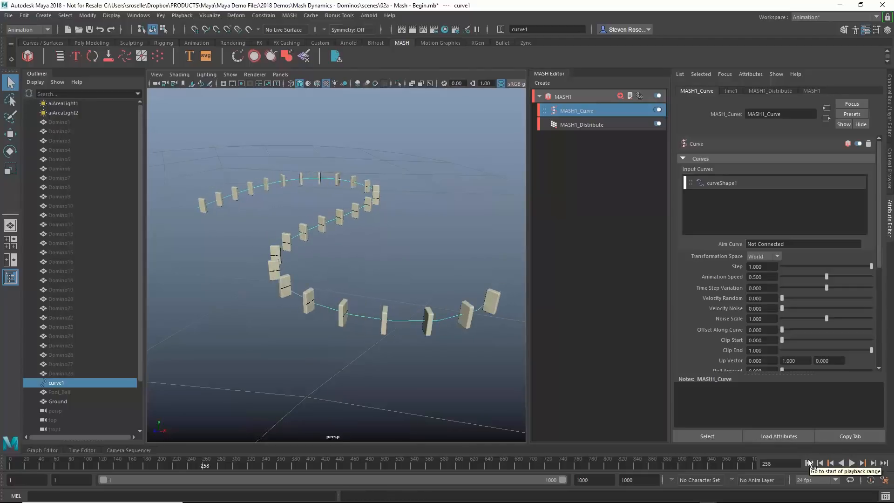
pyautogui.click(809, 462)
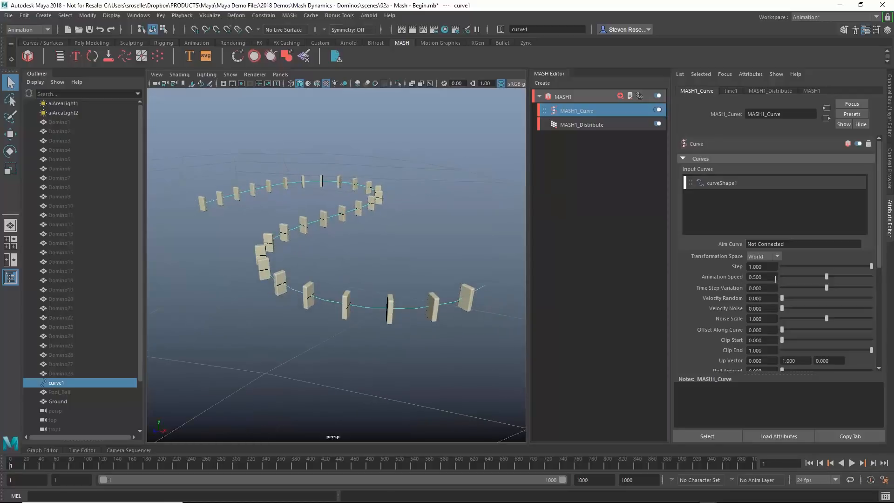
pyautogui.click(851, 463)
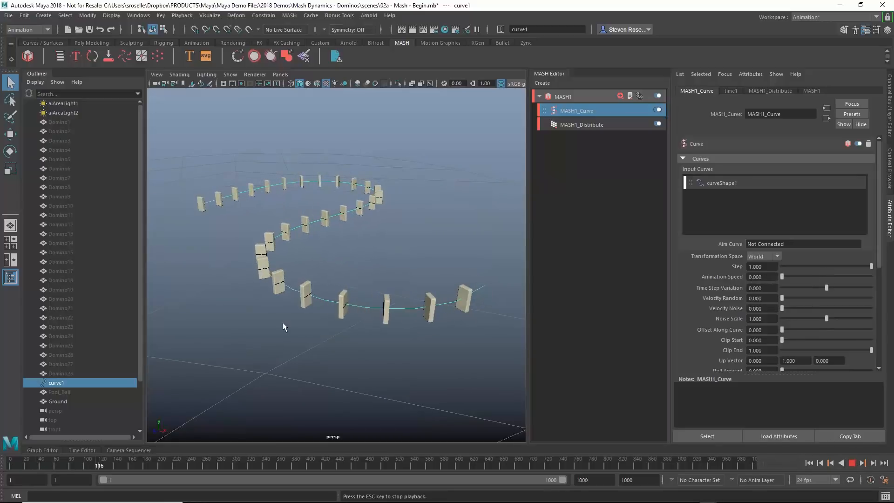
pyautogui.click(582, 124)
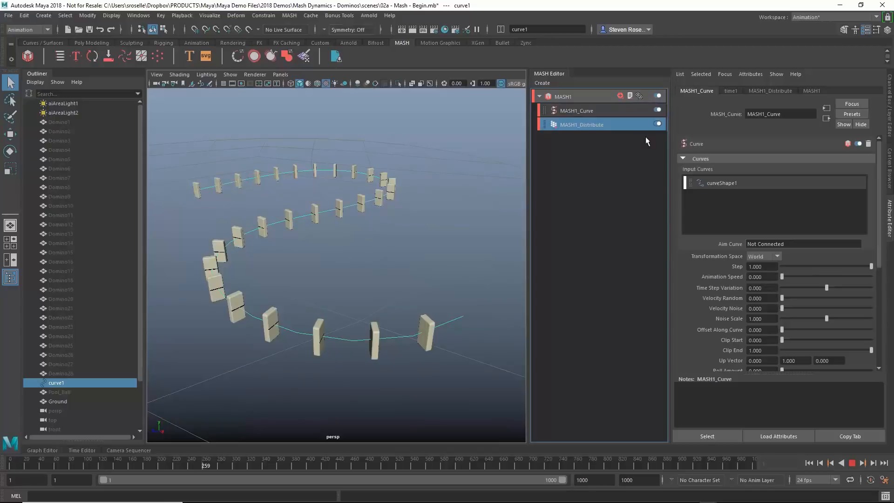
# Drag the Distribute node's Number of Points up to add dominoes.
pyautogui.click(770, 91)
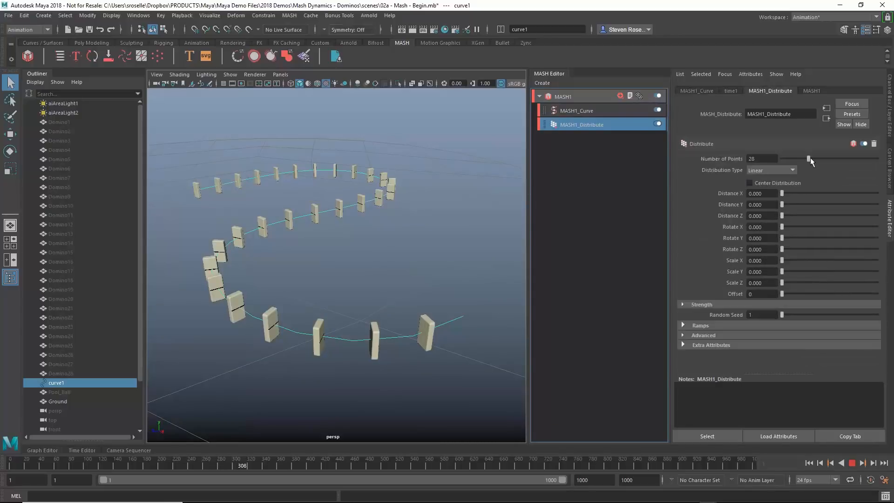
pyautogui.moveTo(808, 158); pyautogui.dragTo(823, 158)
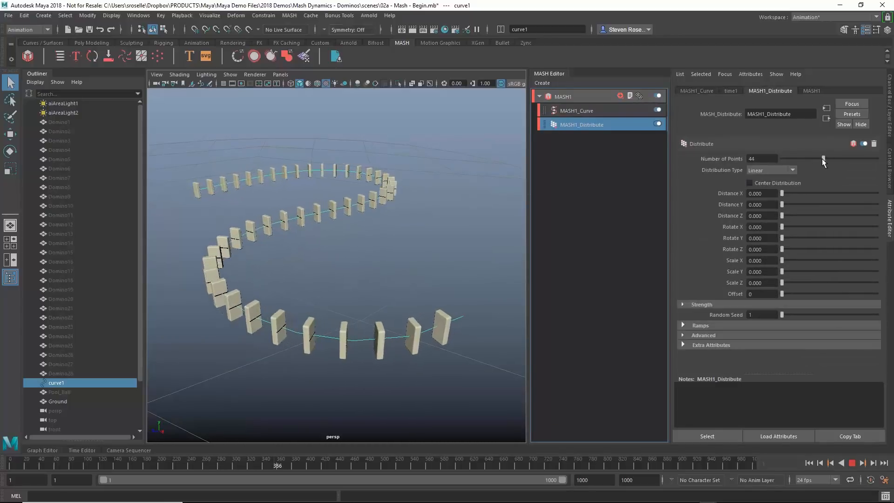
pyautogui.moveTo(823, 159); pyautogui.dragTo(816, 159)
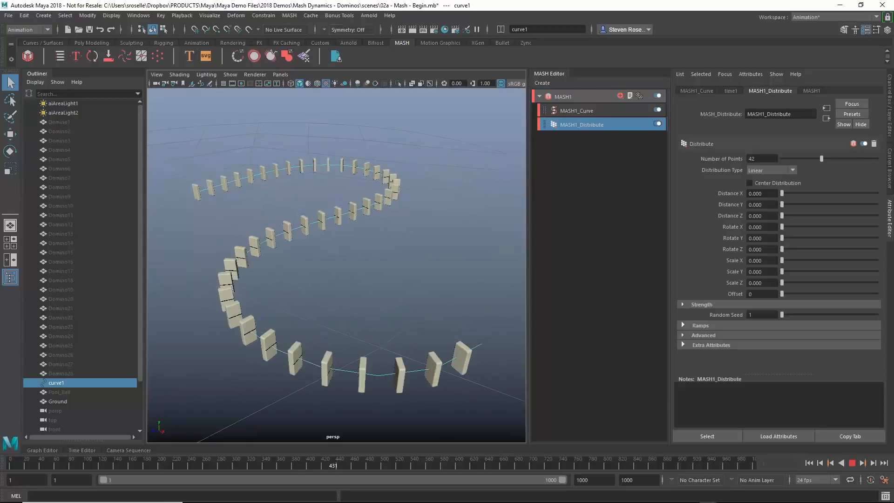
# Add an ID node to the MASH network for varied pip faces.
pyautogui.click(619, 96)
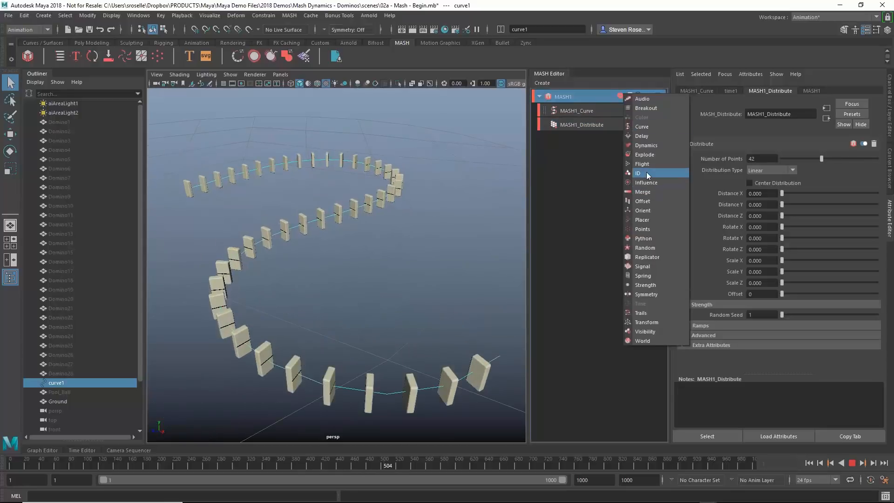
pyautogui.click(639, 172)
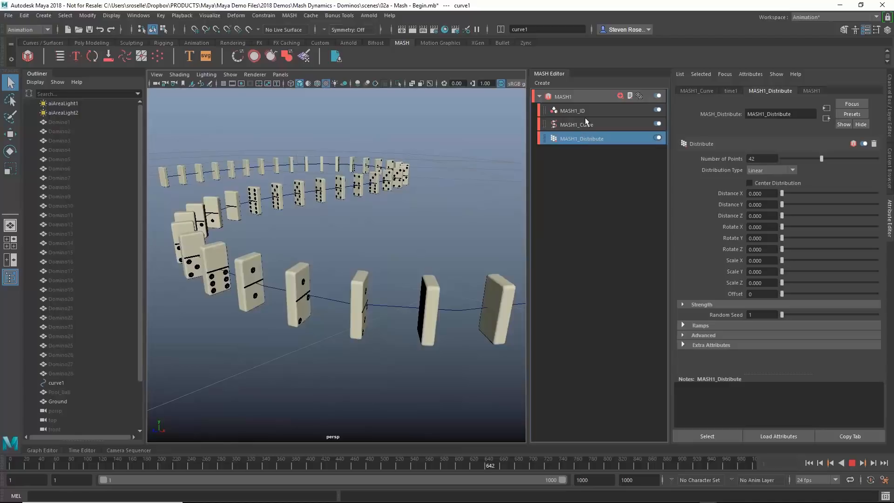
pyautogui.click(574, 110)
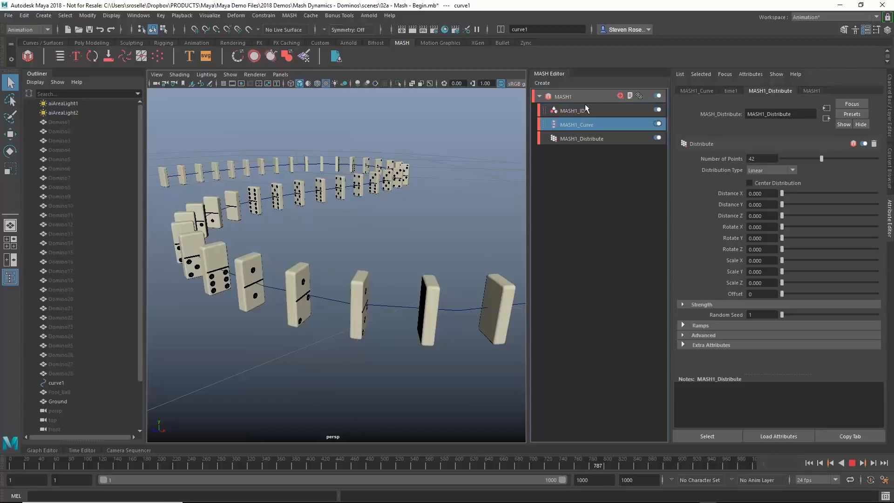
pyautogui.click(573, 110)
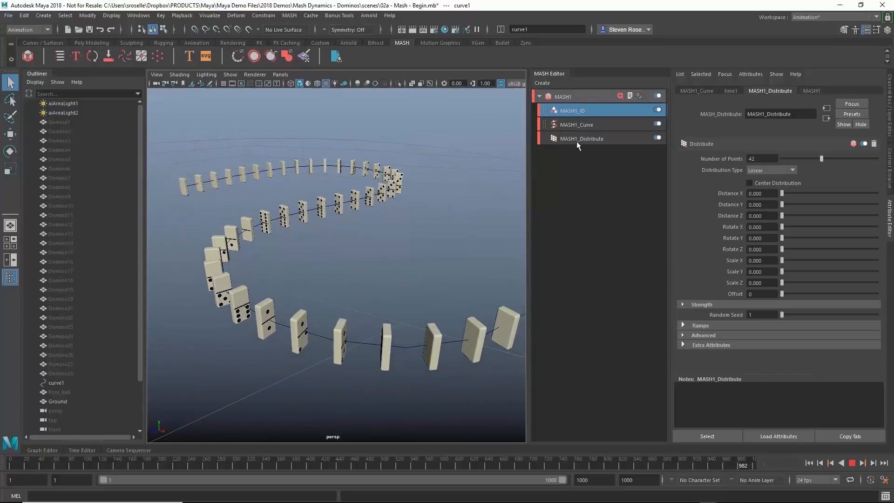
# Increase Number of Points to 49 so the dominoes fill the curve.
pyautogui.moveTo(821, 159); pyautogui.dragTo(825, 159)
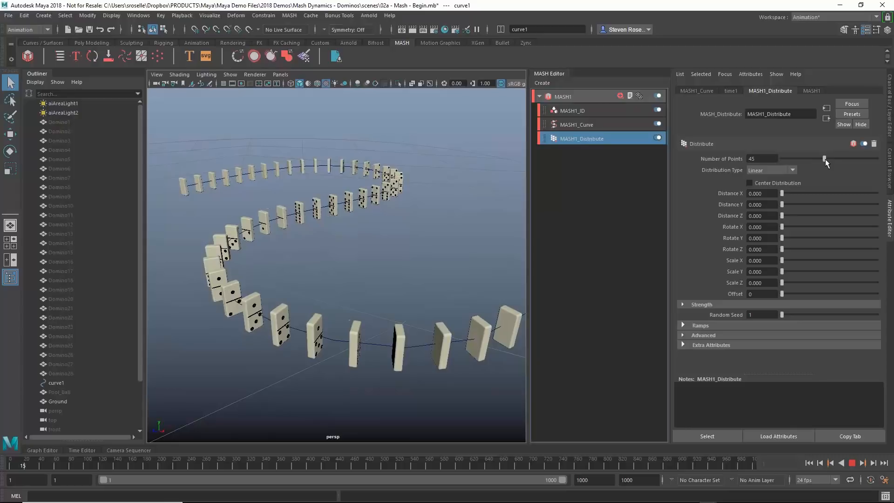
pyautogui.moveTo(824, 159); pyautogui.dragTo(828, 158)
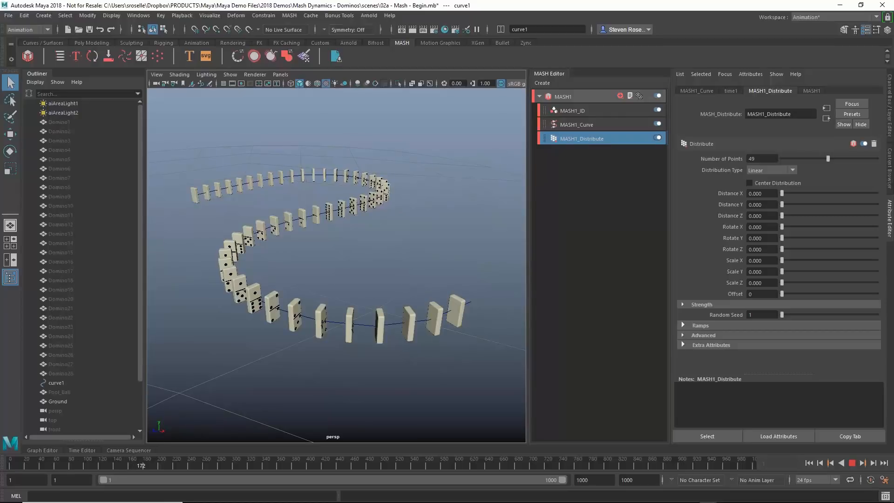
pyautogui.moveTo(139, 464); pyautogui.dragTo(177, 465)
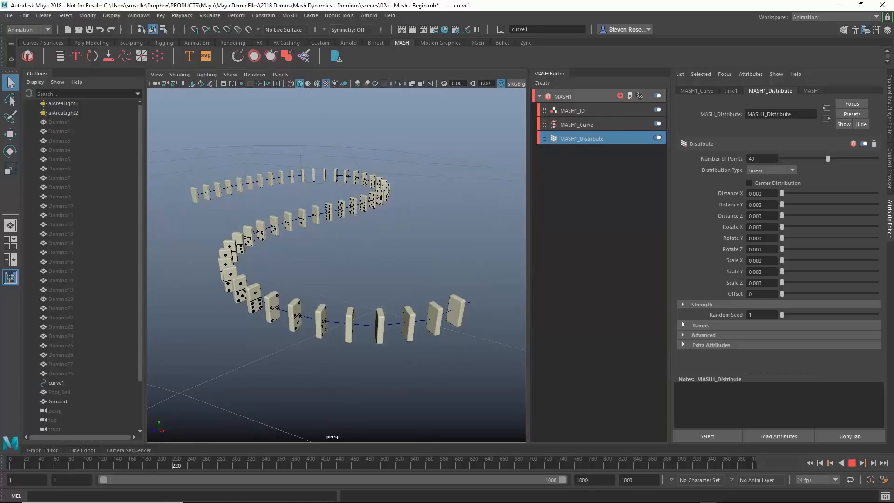
pyautogui.click(852, 462)
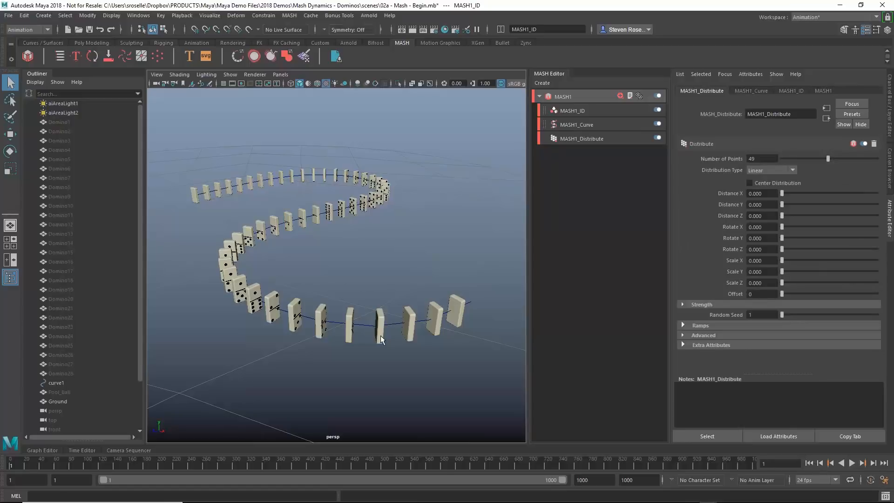
pyautogui.moveTo(381, 337)
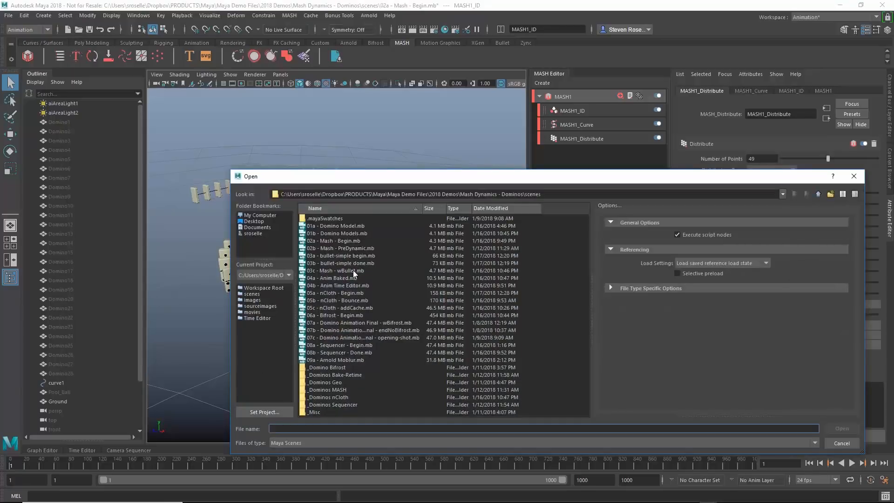
# Open '03a - bullet-simple begin.mb' and switch the menu set to FX.
pyautogui.click(342, 256)
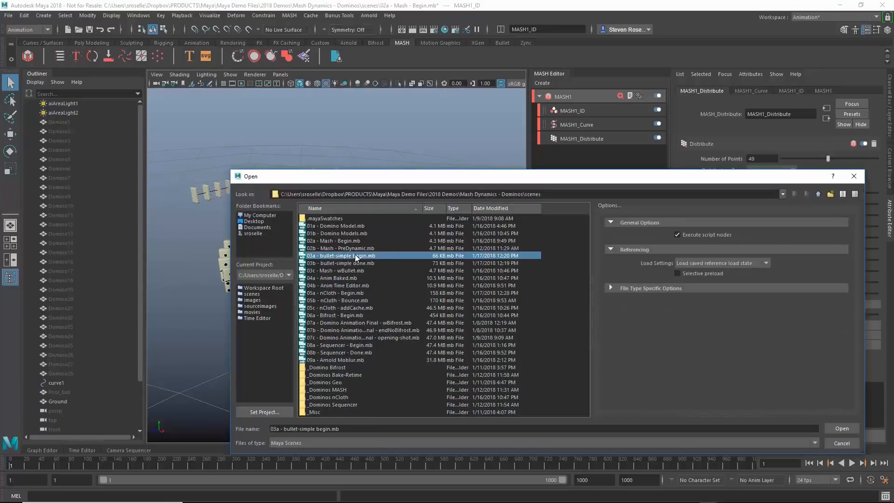
pyautogui.click(841, 428)
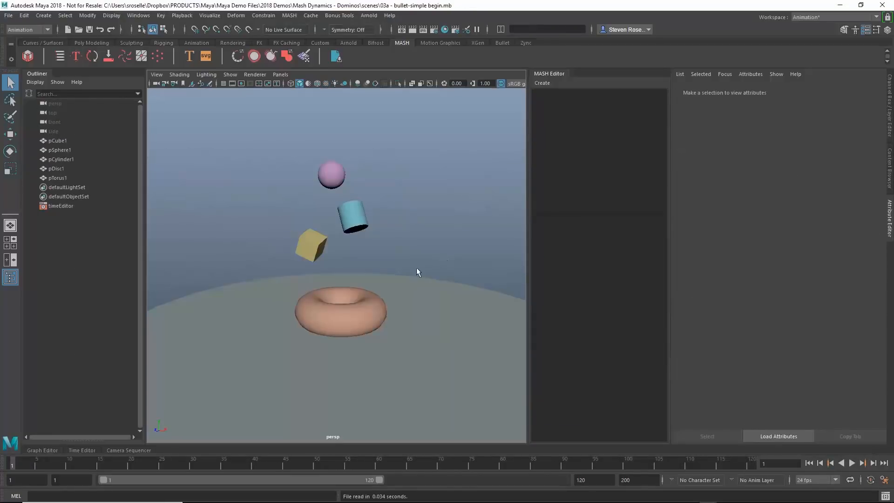
pyautogui.click(27, 30)
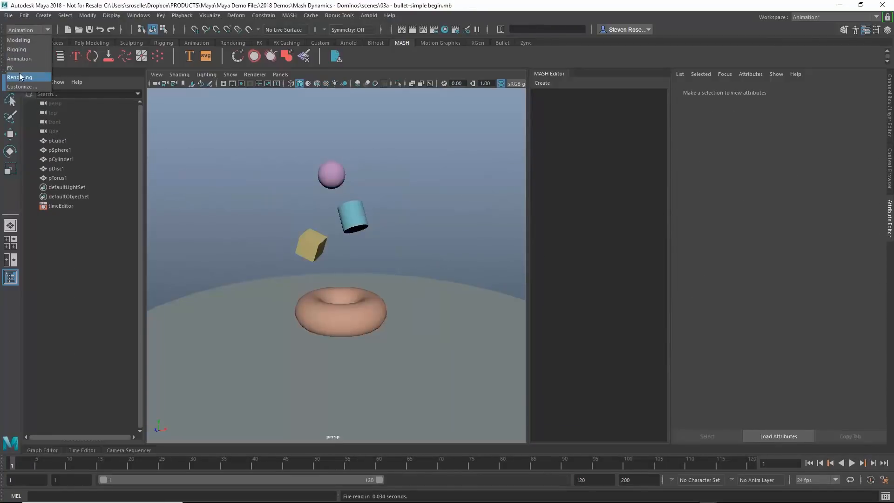
pyautogui.click(10, 68)
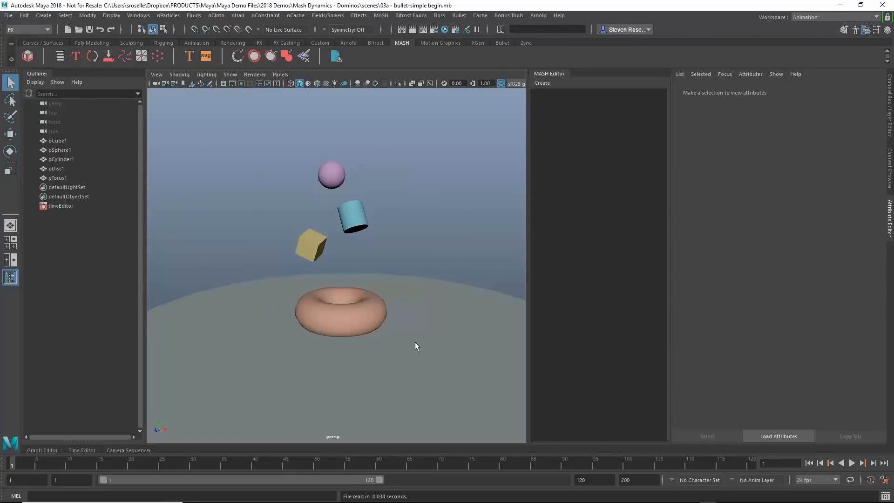
pyautogui.click(138, 15)
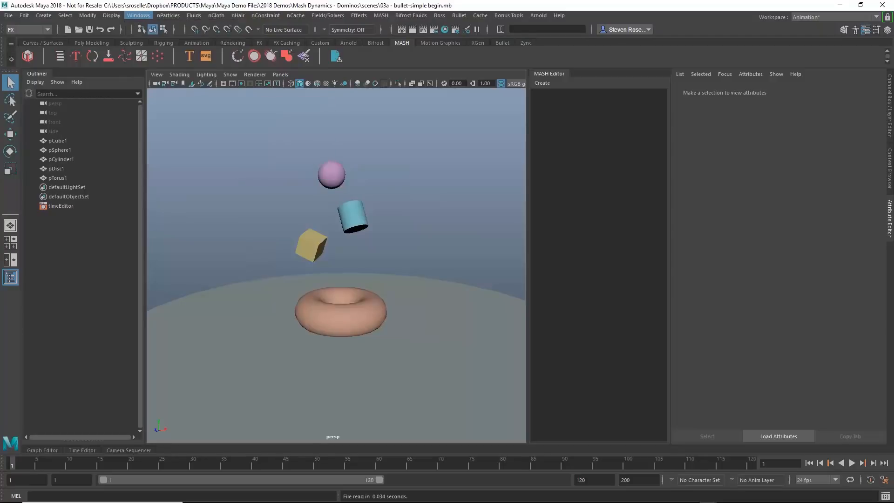
# Load bullet.mll in the Plug-in Manager and enable Auto load.
pyautogui.click(138, 15)
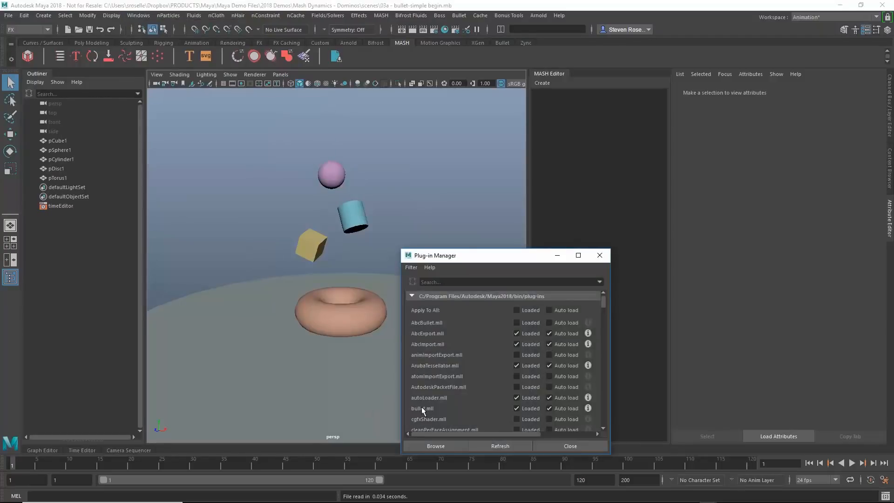
pyautogui.click(516, 409)
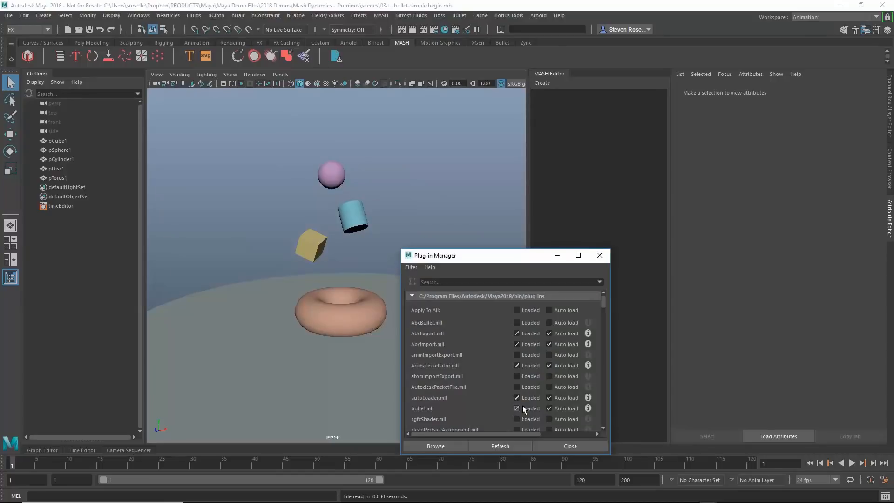
pyautogui.click(549, 408)
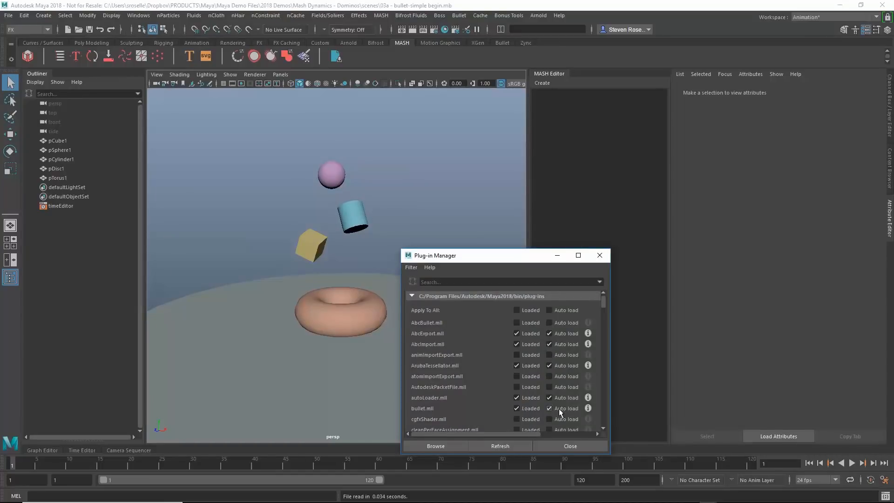
pyautogui.click(570, 446)
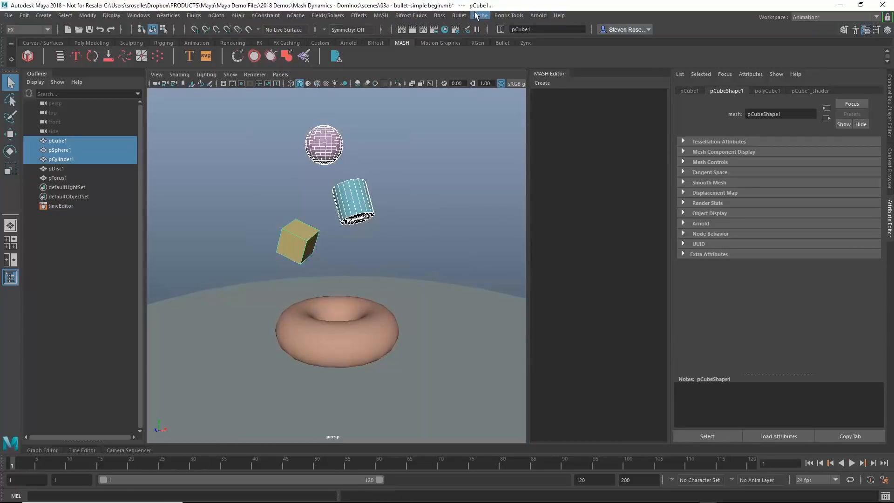
# Make the cube, sphere and cylinder active rigid bodies, and the disc and torus passive.
pyautogui.click(458, 16)
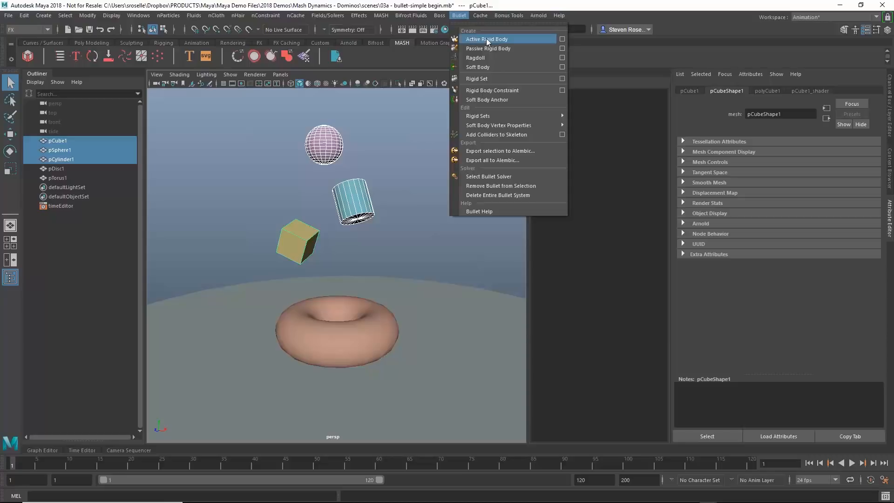
pyautogui.click(486, 39)
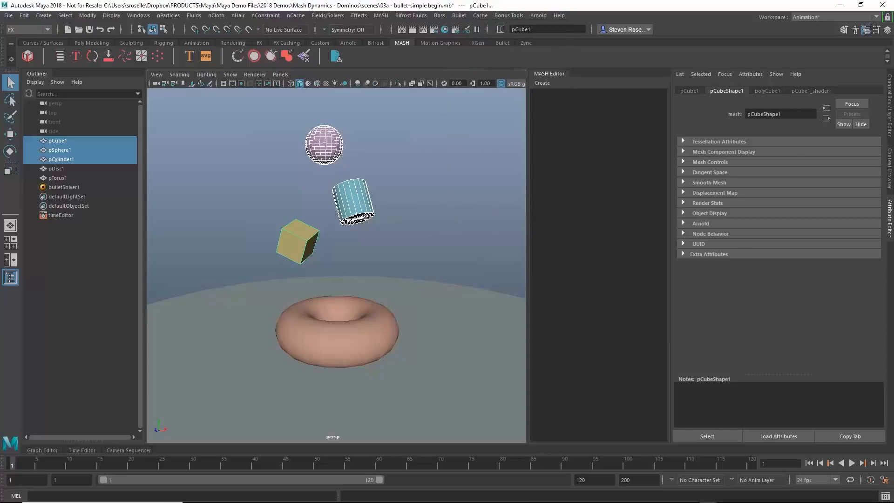
pyautogui.click(58, 178)
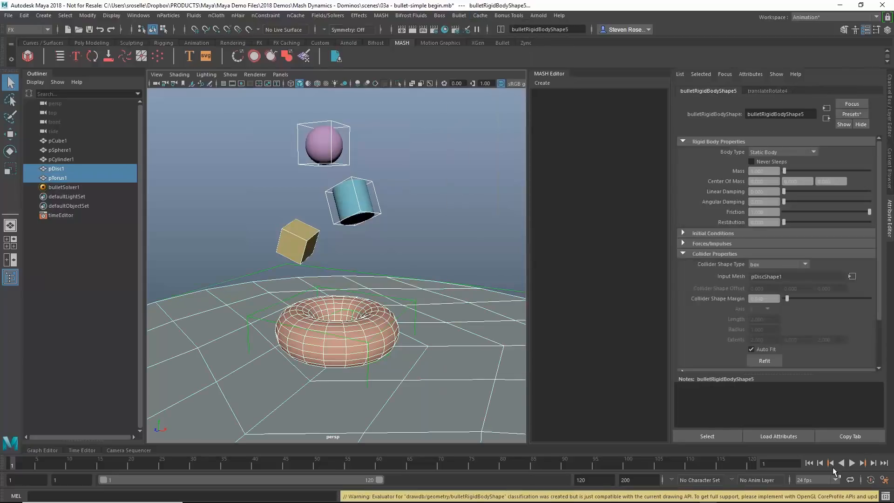
# Play the Bullet simulation, then rewind to the start.
pyautogui.click(852, 463)
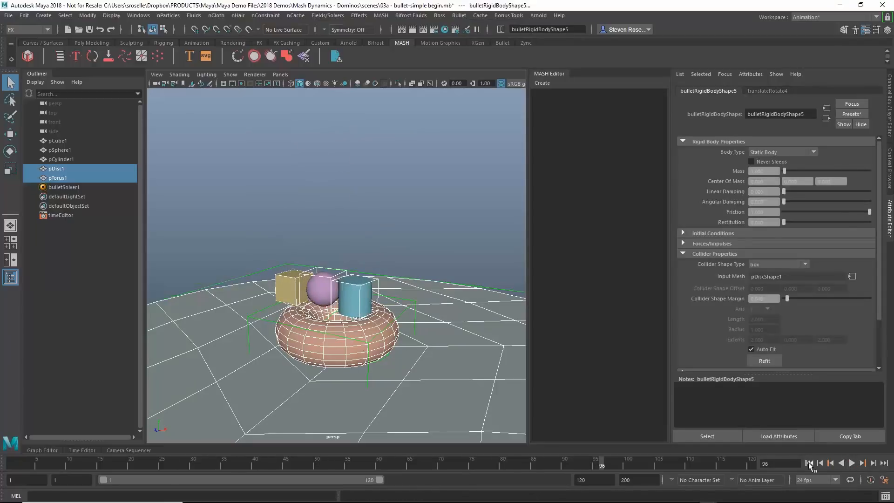
pyautogui.click(854, 463)
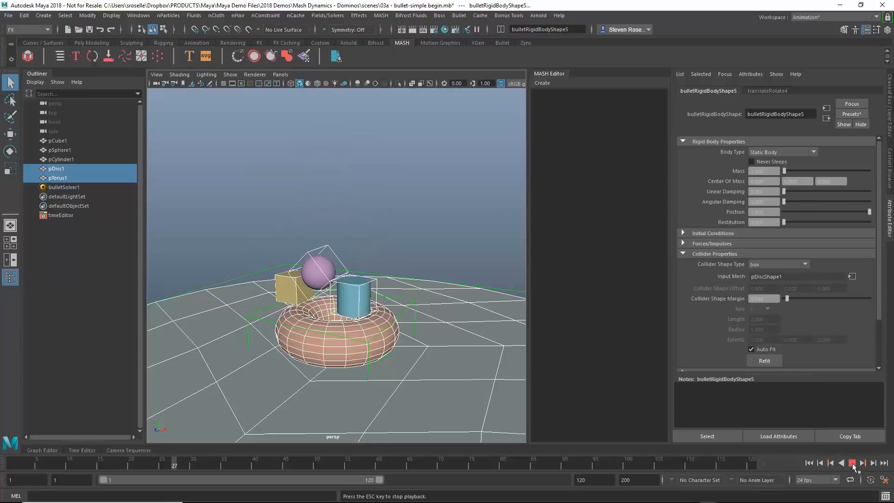
pyautogui.click(851, 462)
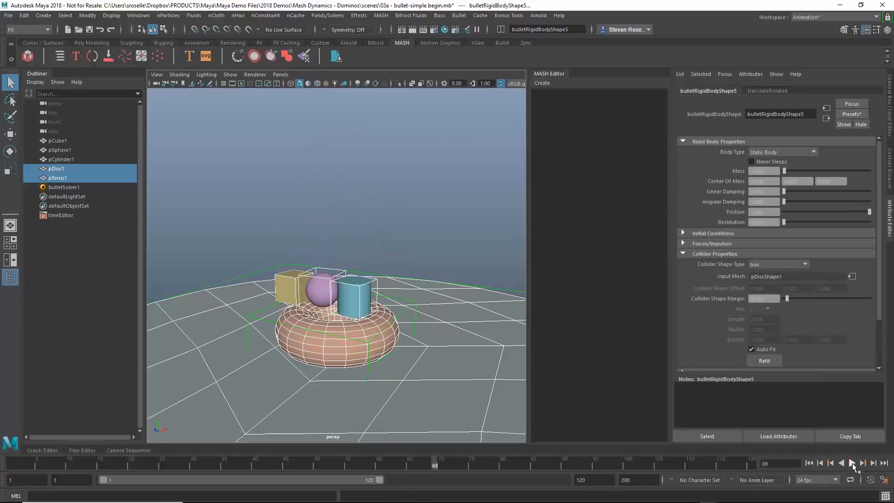
pyautogui.click(808, 463)
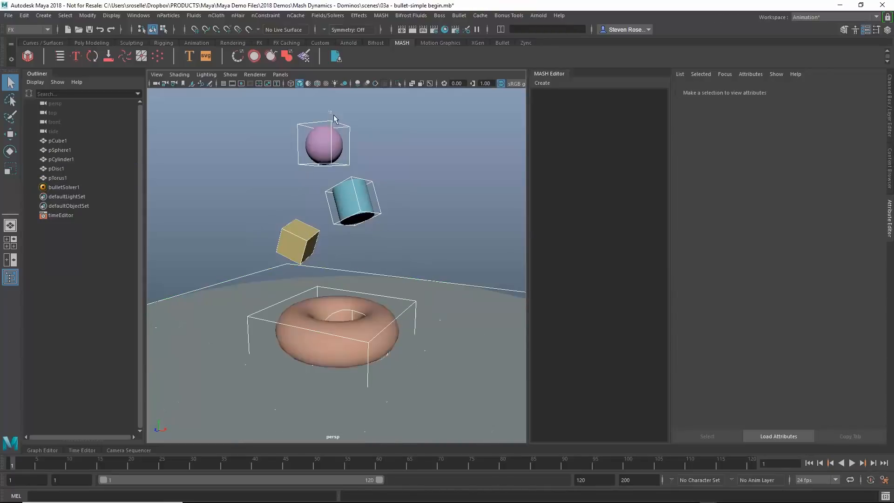
# Set collider shapes: sphere for pSphere1, cylinder for pCylinder1, static mesh for pTorus1.
pyautogui.click(323, 143)
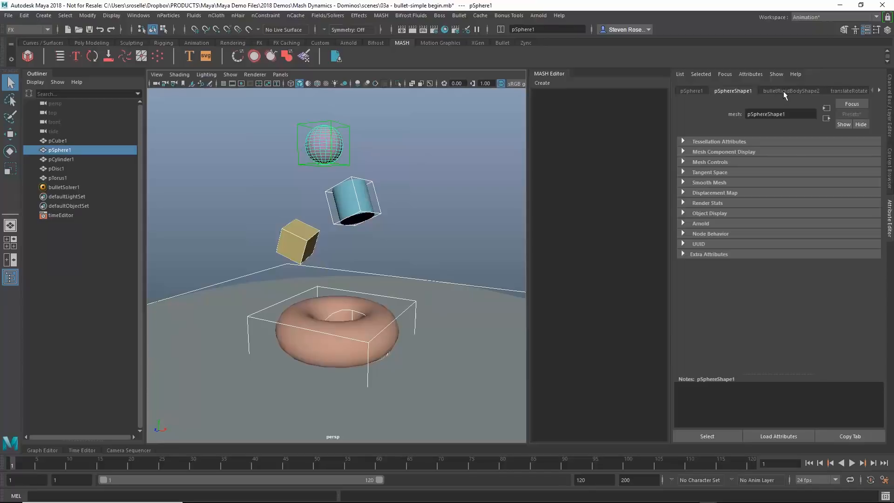
pyautogui.click(791, 91)
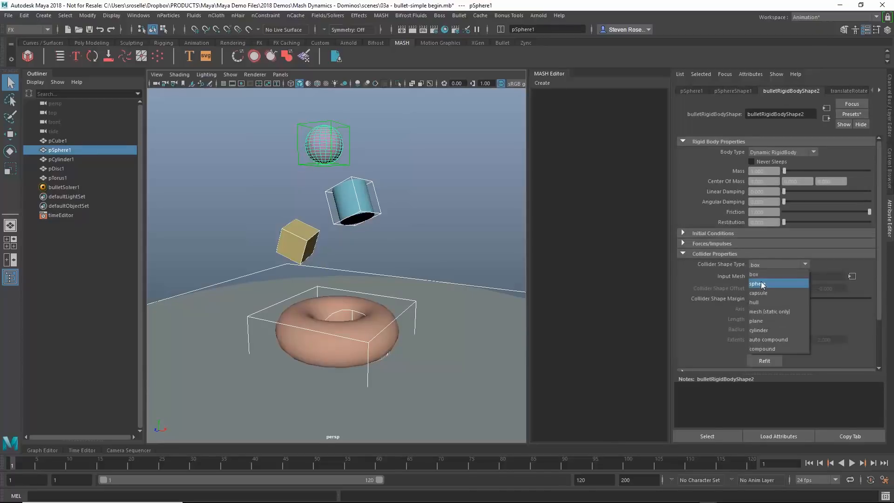
pyautogui.click(758, 284)
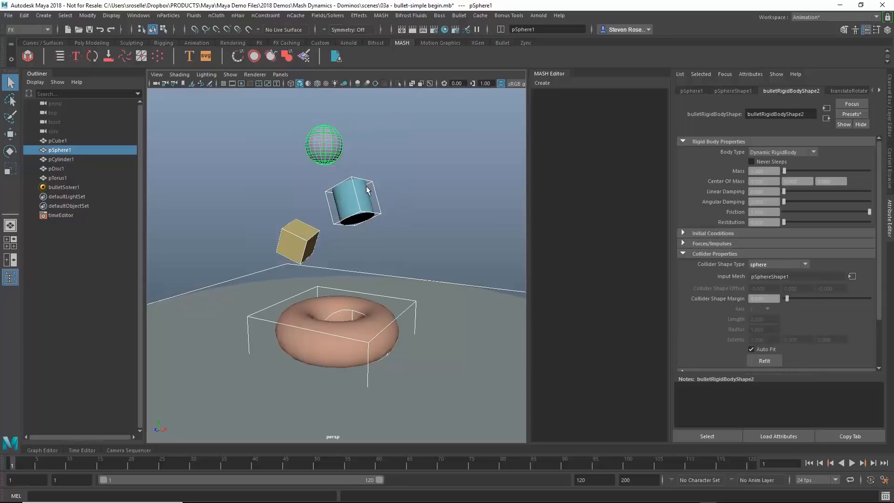
pyautogui.click(804, 264)
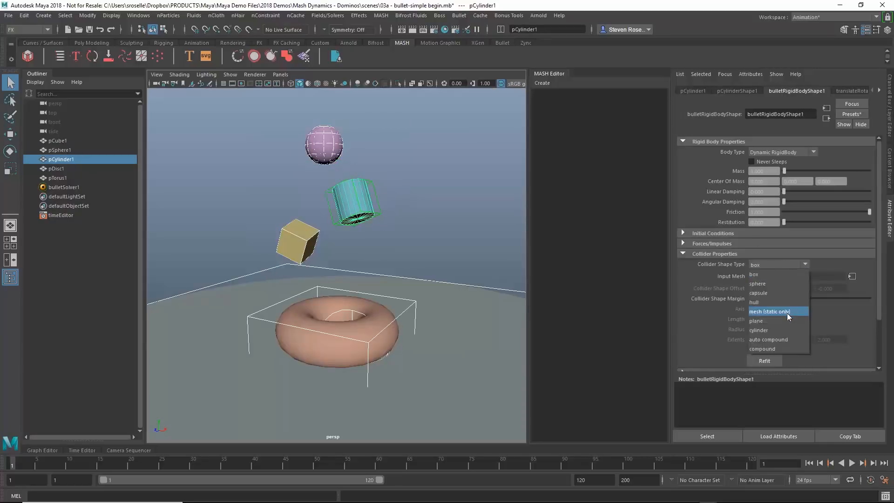
pyautogui.click(759, 330)
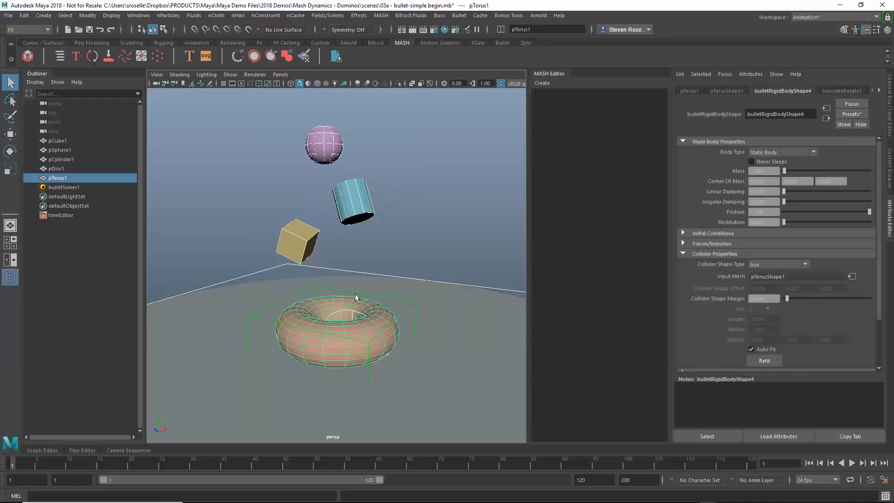
pyautogui.click(778, 264)
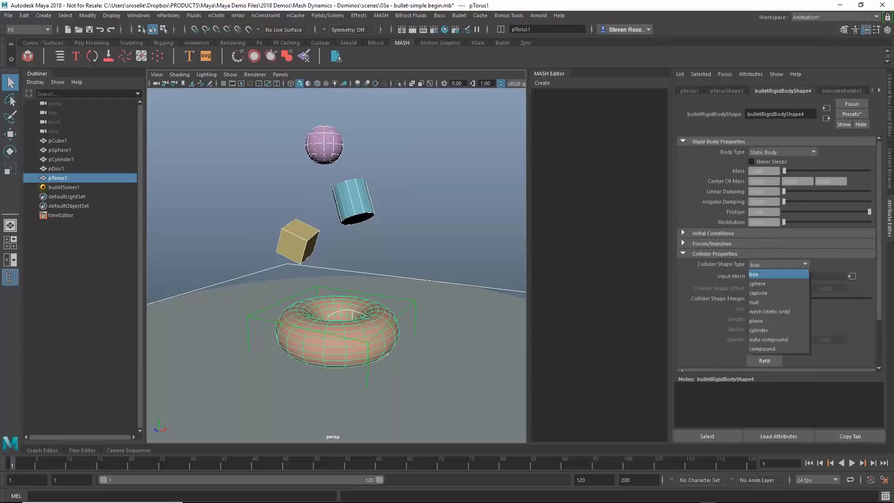
pyautogui.moveTo(769, 312)
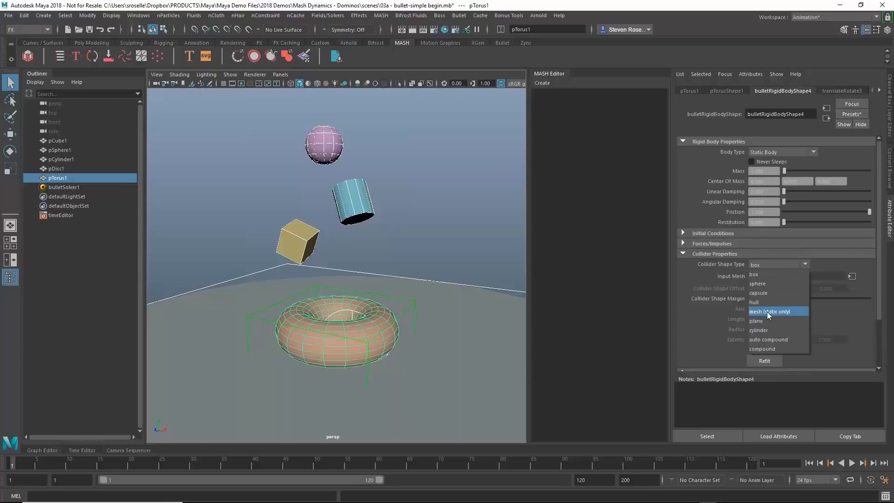
pyautogui.click(770, 311)
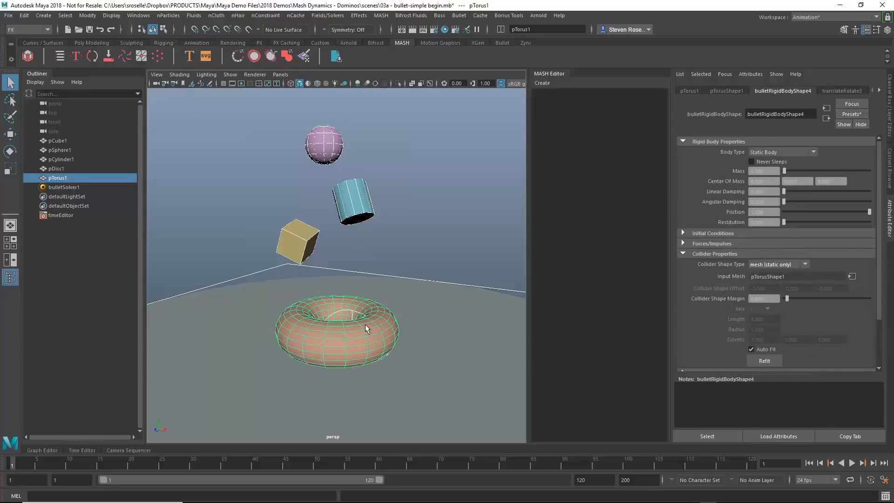
pyautogui.click(853, 462)
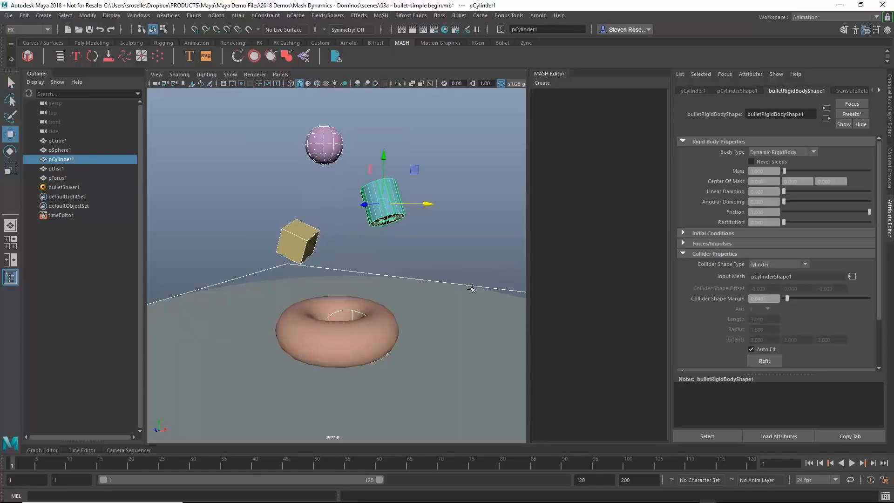
pyautogui.click(853, 462)
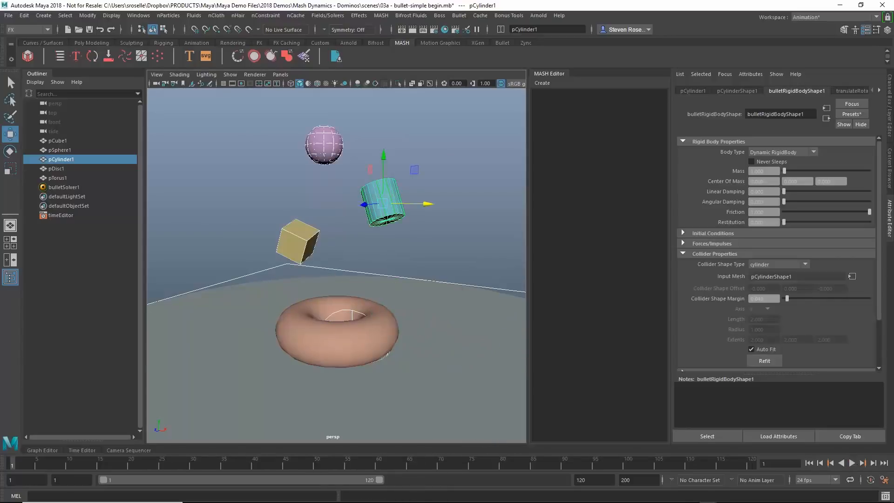
pyautogui.moveTo(472, 196)
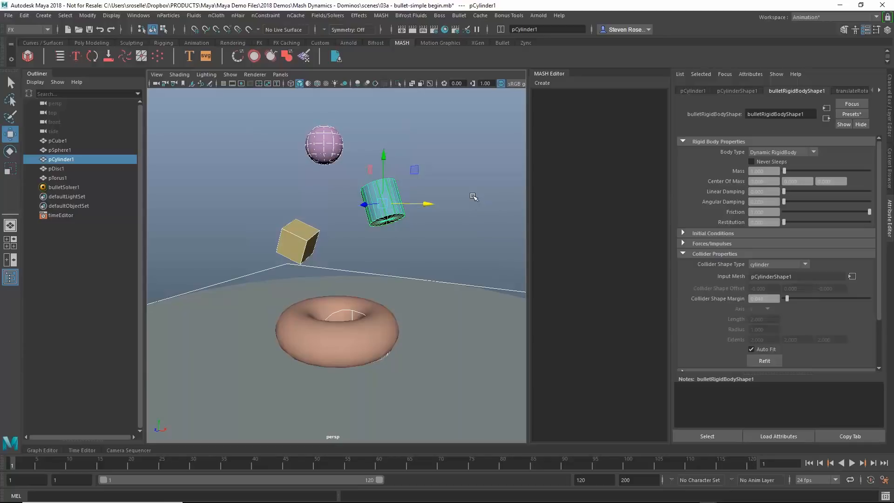
pyautogui.moveTo(216, 130)
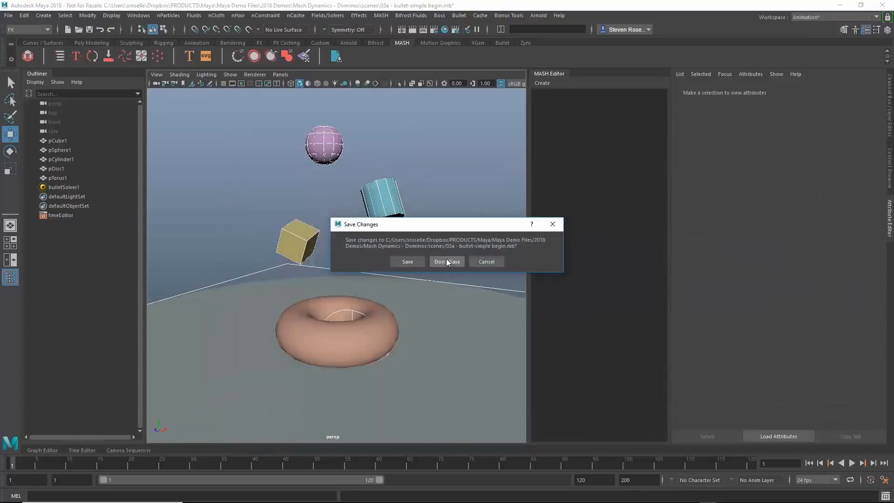
# Open the PreDynamic domino scene without saving, play it, and rewind to frame 1.
pyautogui.click(447, 261)
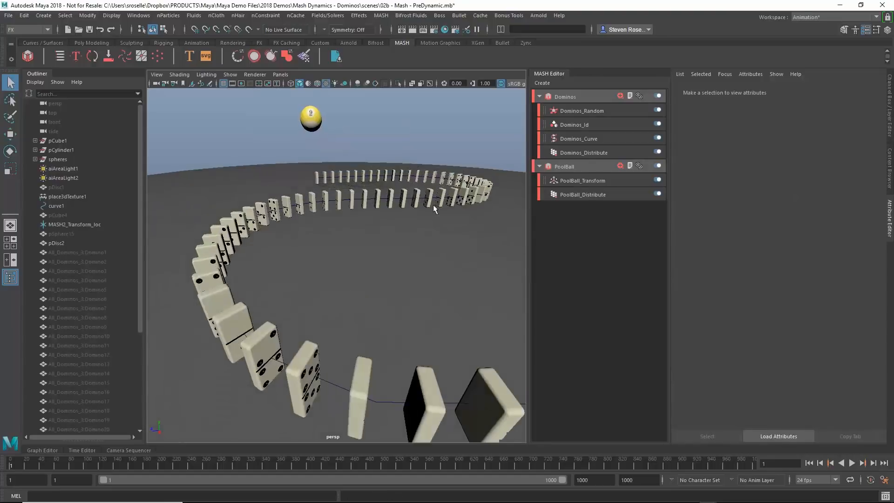
pyautogui.click(842, 463)
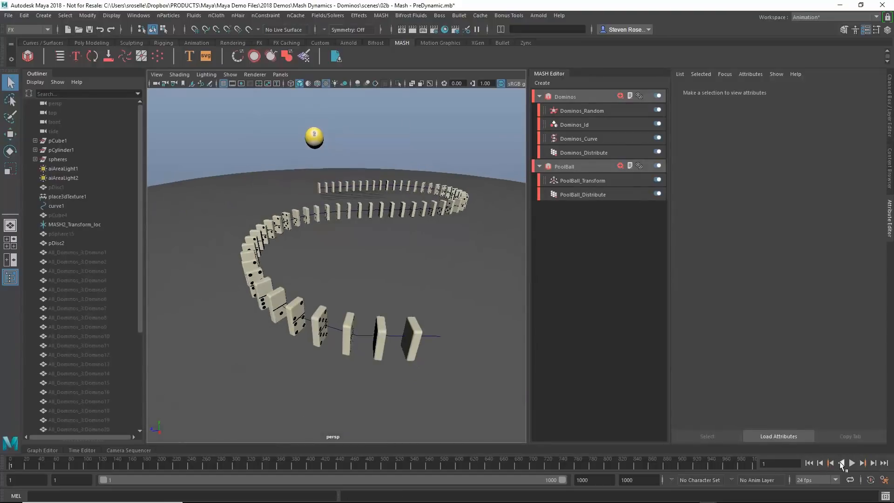
pyautogui.click(852, 463)
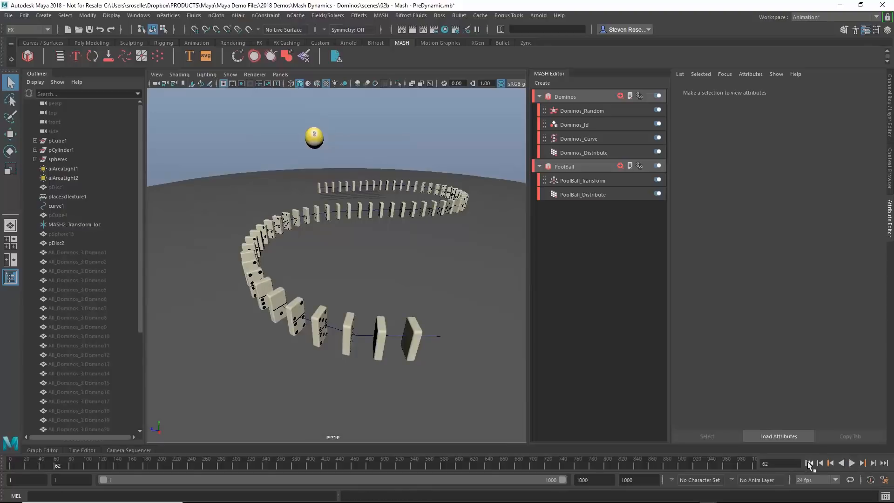
pyautogui.click(809, 463)
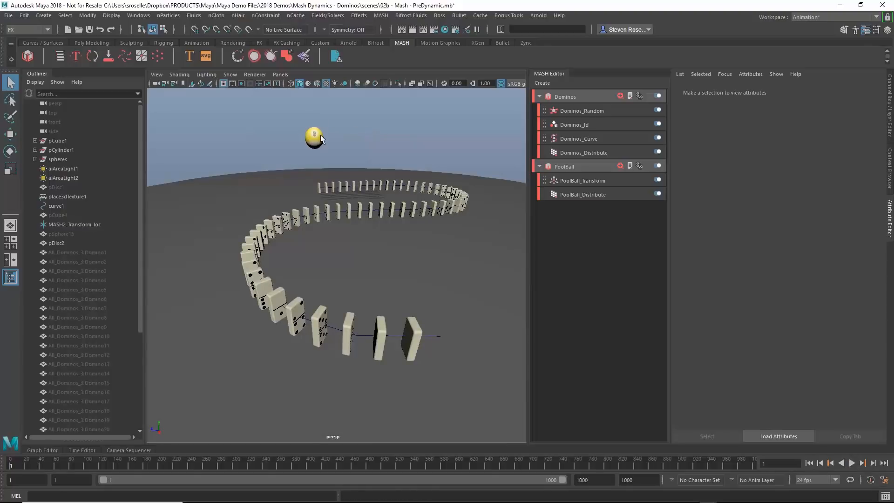
pyautogui.click(314, 137)
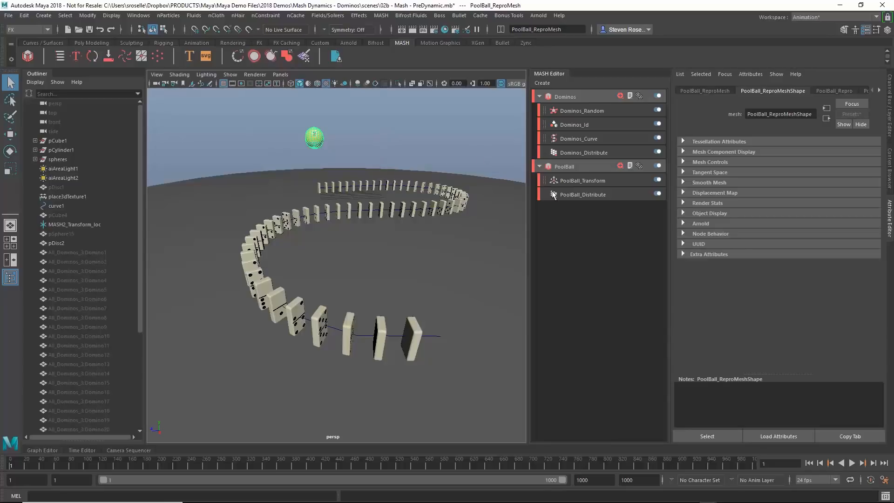
# Add a Dynamics node to the Dominos MASH network.
pyautogui.click(583, 194)
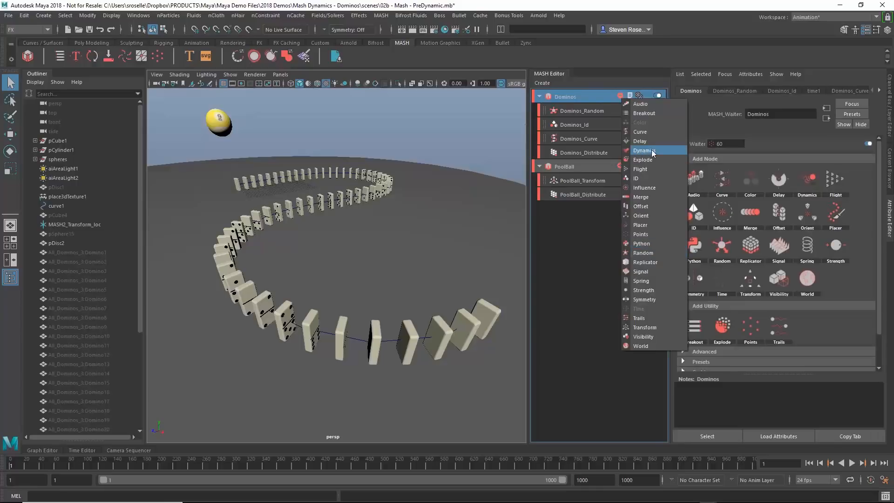
pyautogui.click(645, 150)
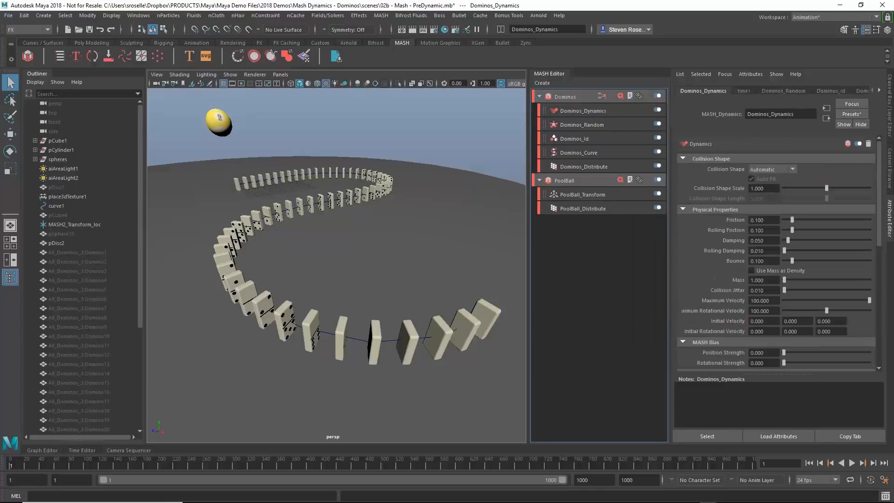
pyautogui.moveTo(653, 152)
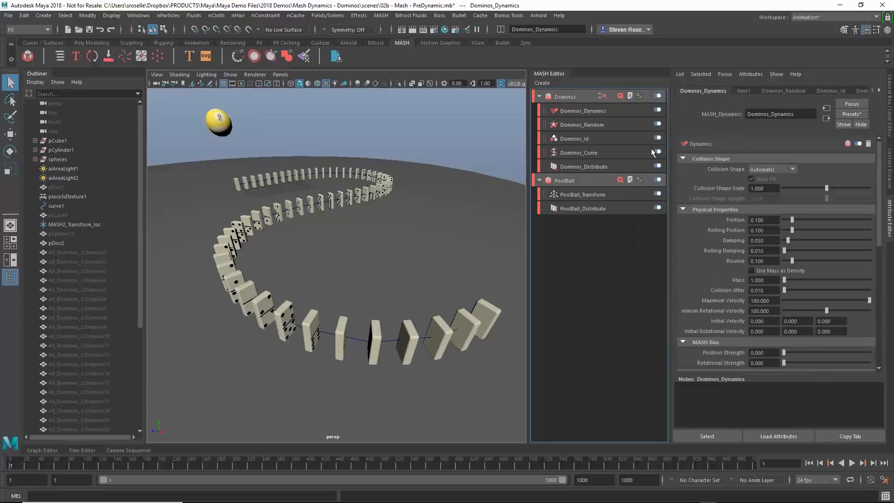
pyautogui.moveTo(344, 302)
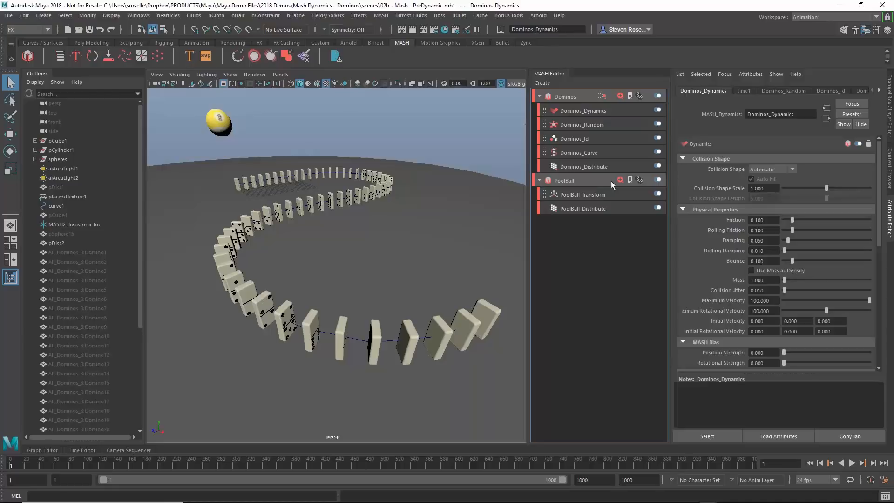
pyautogui.click(620, 181)
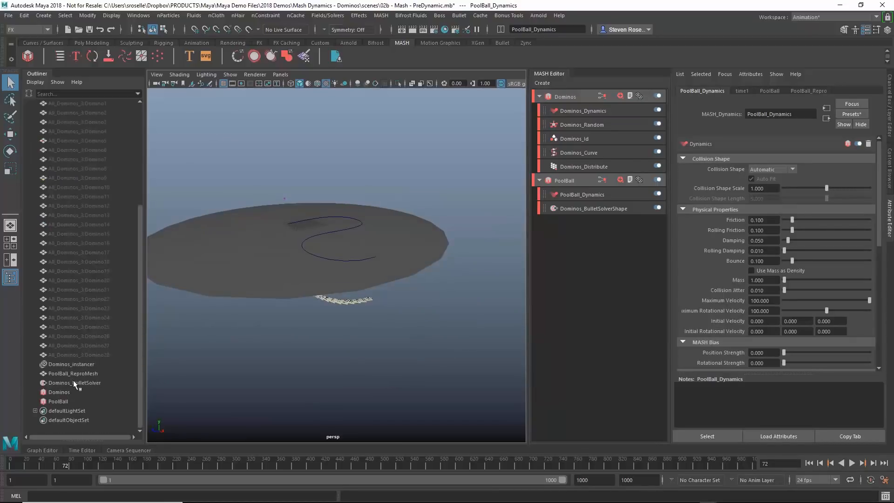
# Set Dominos_BulletSolver Ground Position to 0 and return to frame 1.
pyautogui.click(74, 383)
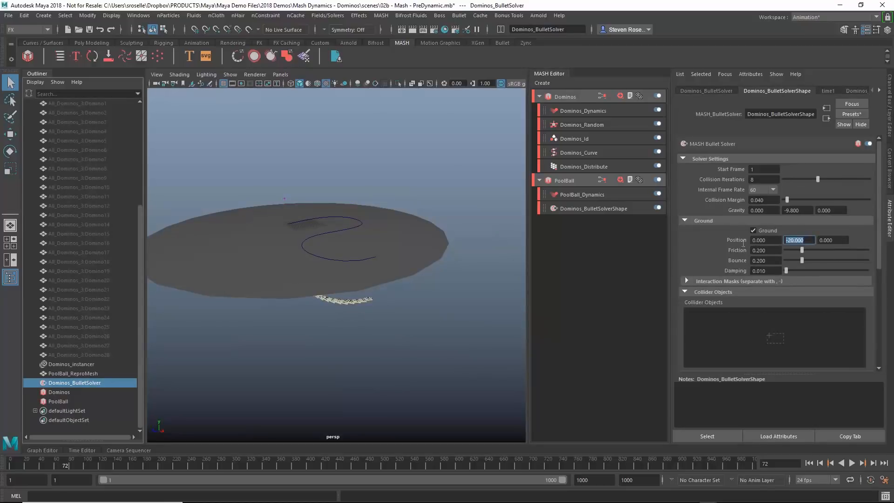
pyautogui.write('0.000')
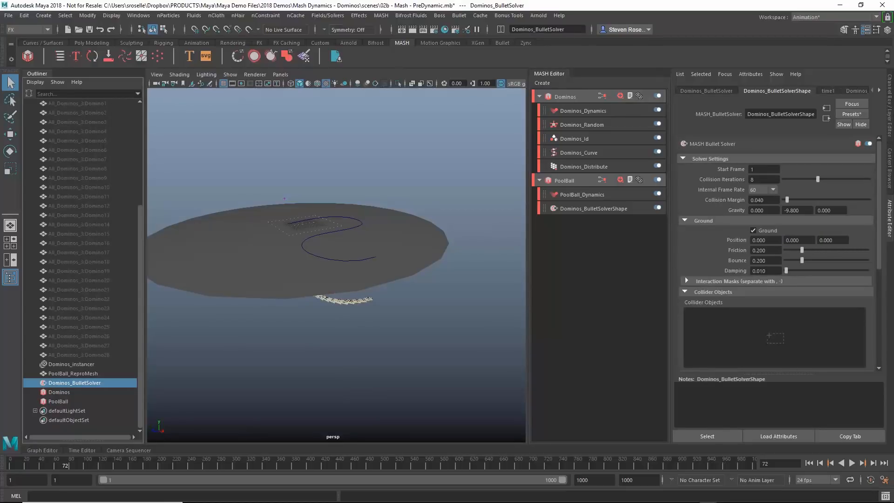
pyautogui.click(852, 463)
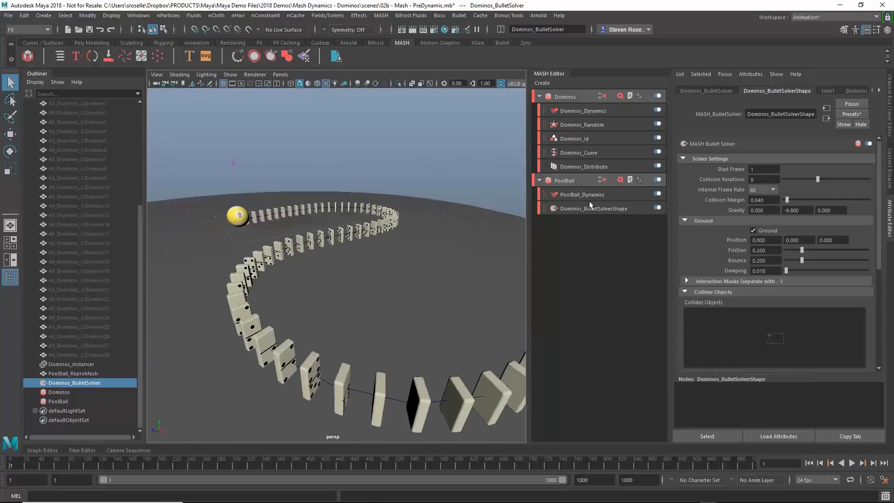
# Add a Transform node to the PoolBall MASH network.
pyautogui.click(564, 180)
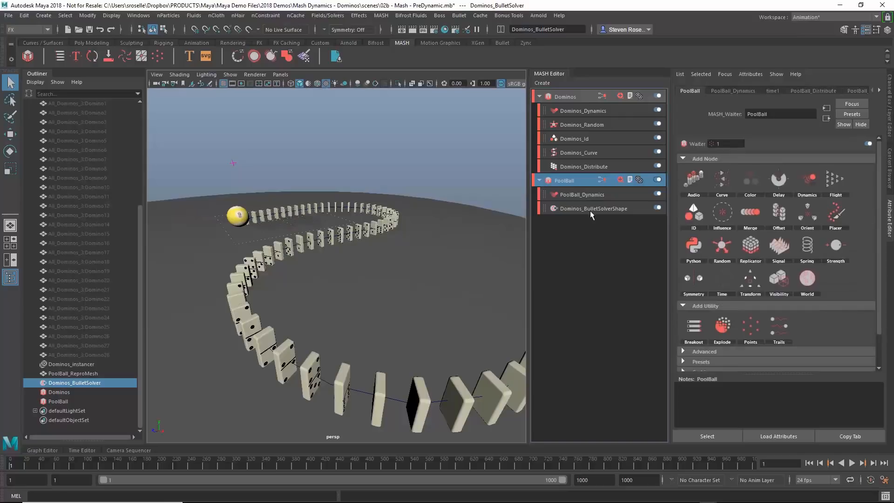
pyautogui.moveTo(295, 204)
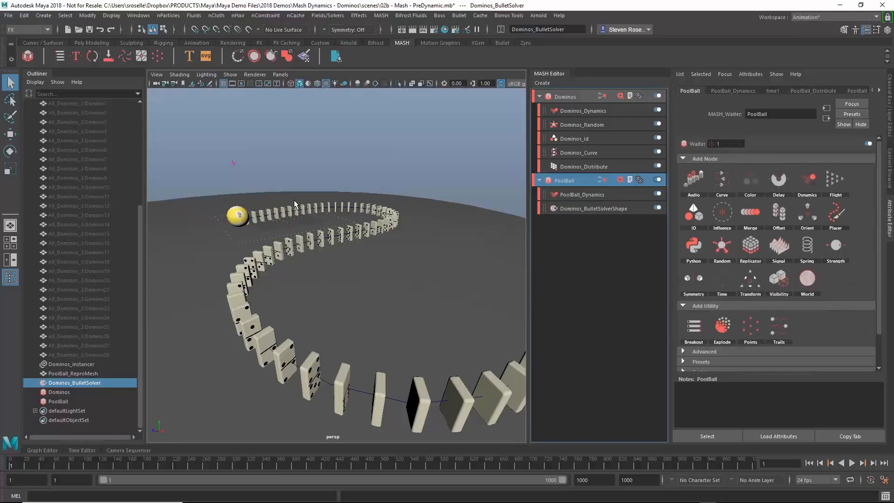
pyautogui.moveTo(572, 210)
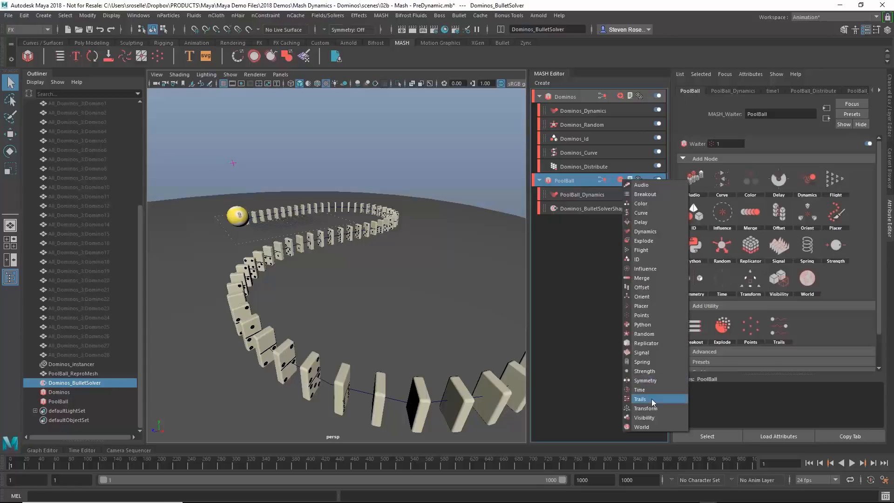
pyautogui.click(644, 408)
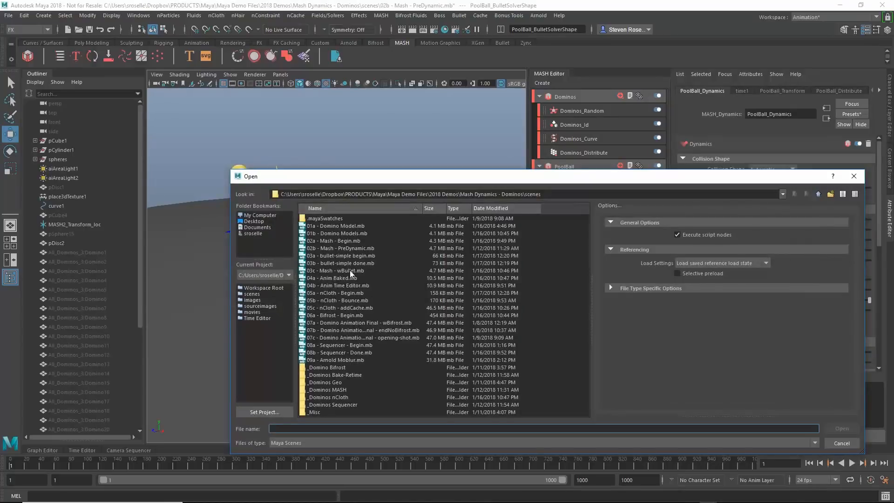
# Open the scene file 03c - Mash - wBullet.mb.
pyautogui.click(336, 270)
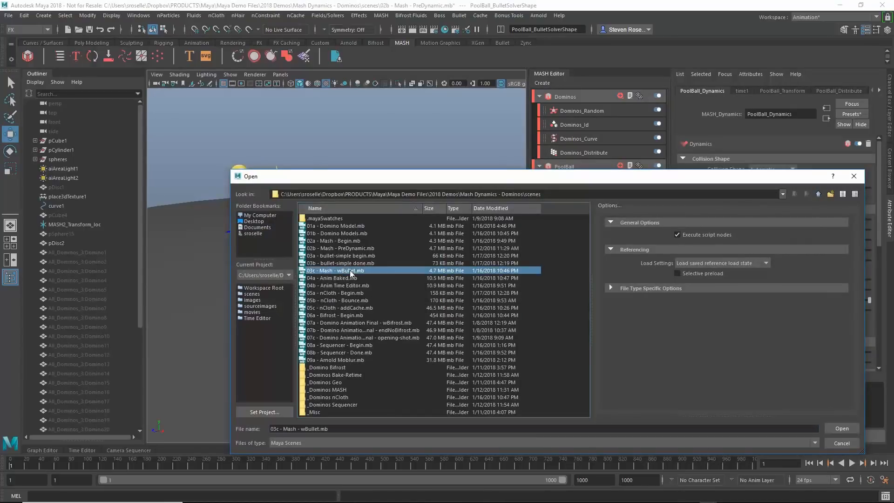
pyautogui.click(841, 428)
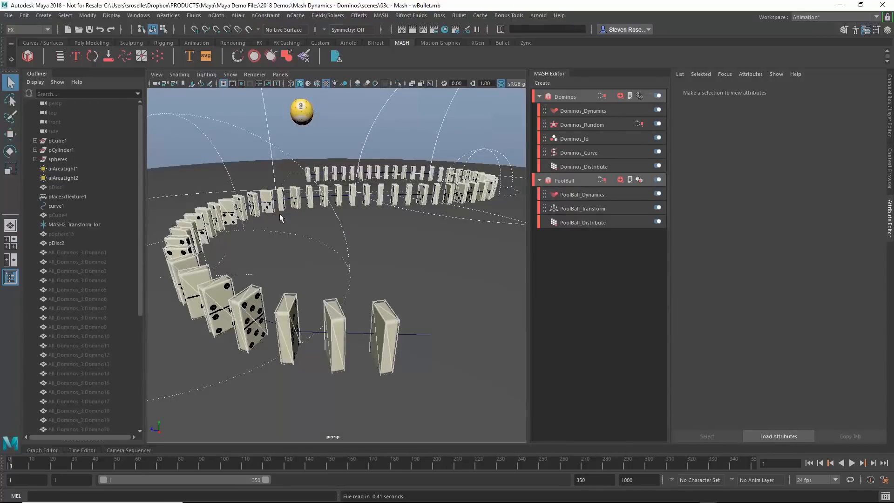
pyautogui.click(852, 462)
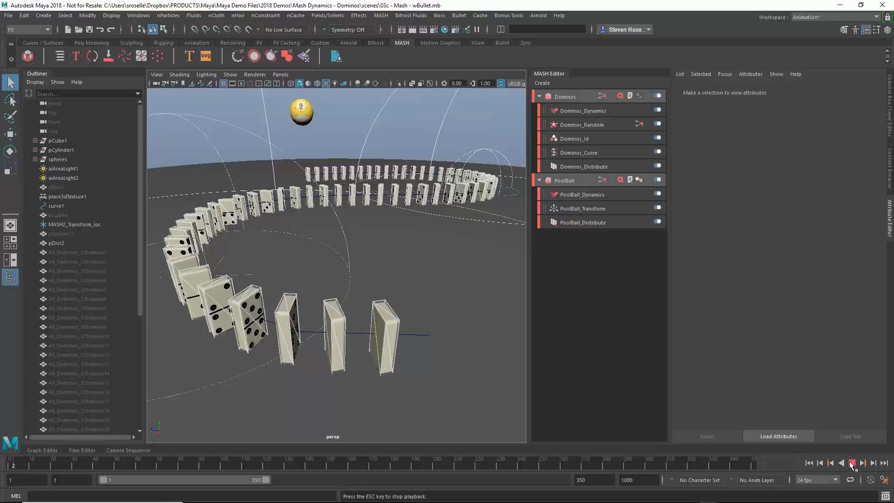
pyautogui.click(853, 463)
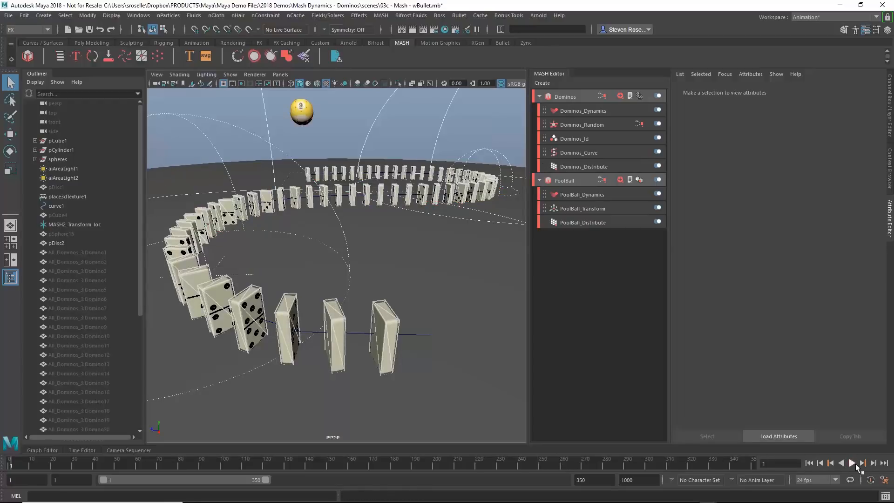
pyautogui.click(852, 463)
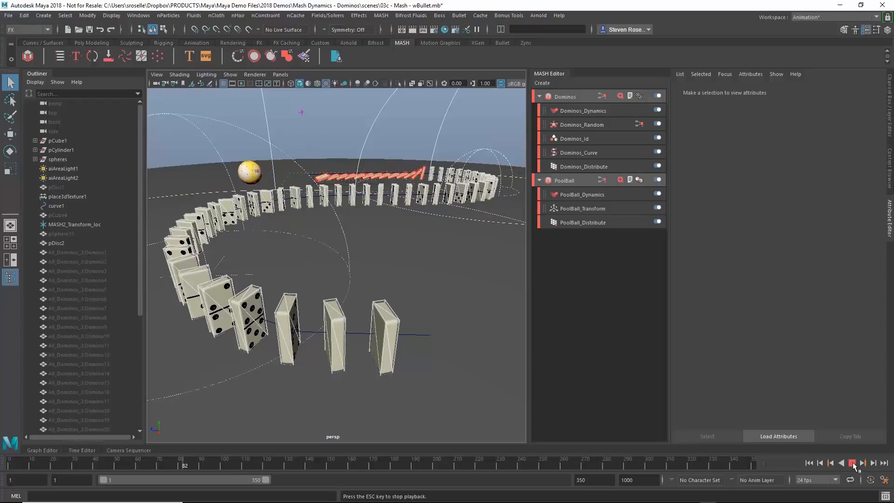
pyautogui.click(853, 462)
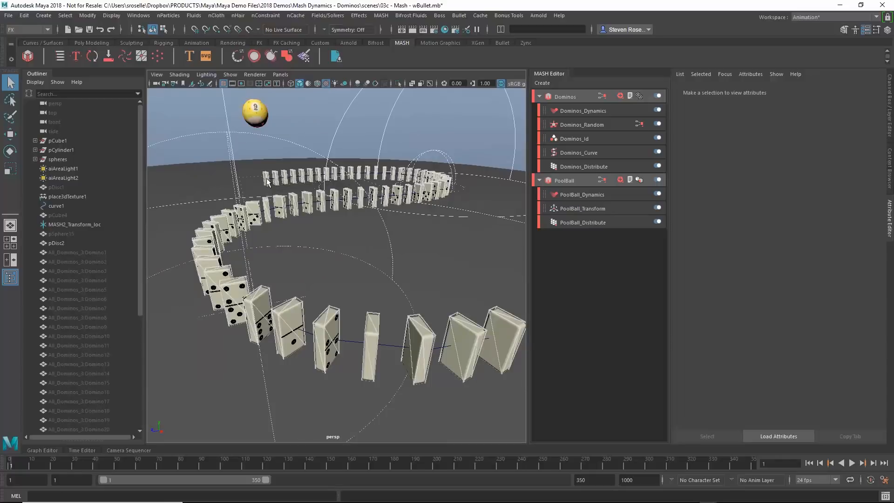
pyautogui.click(852, 463)
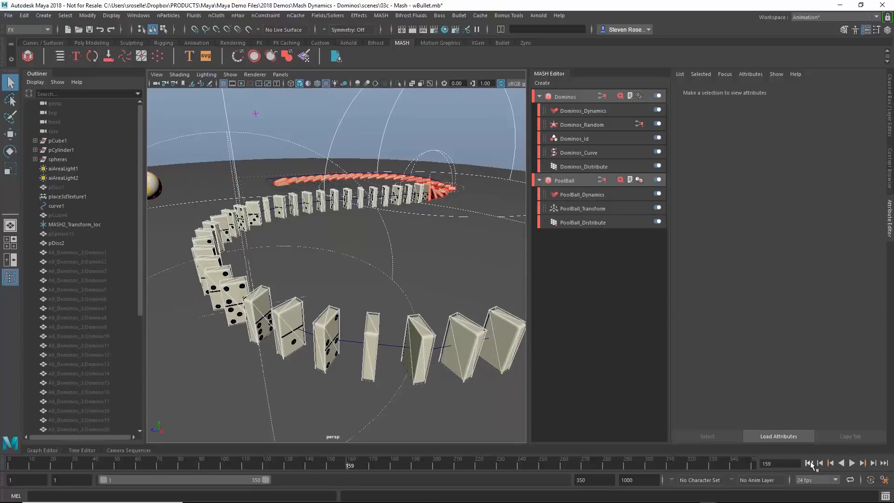
pyautogui.click(810, 463)
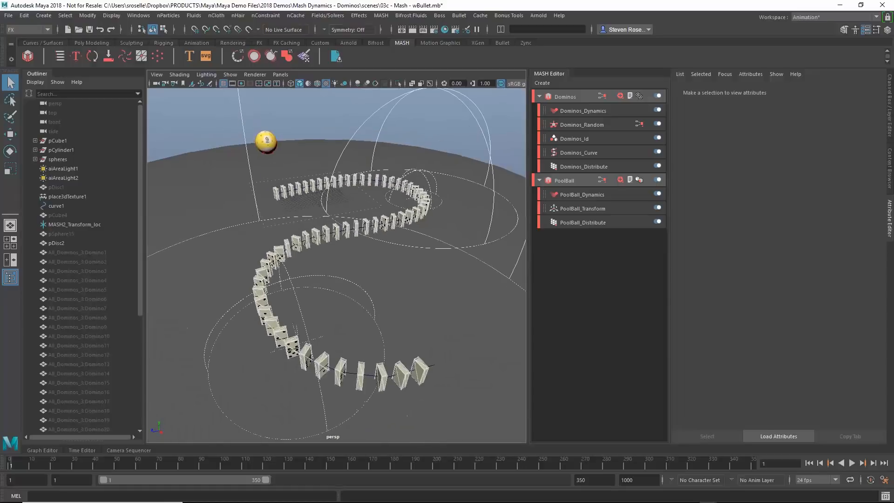
pyautogui.click(852, 462)
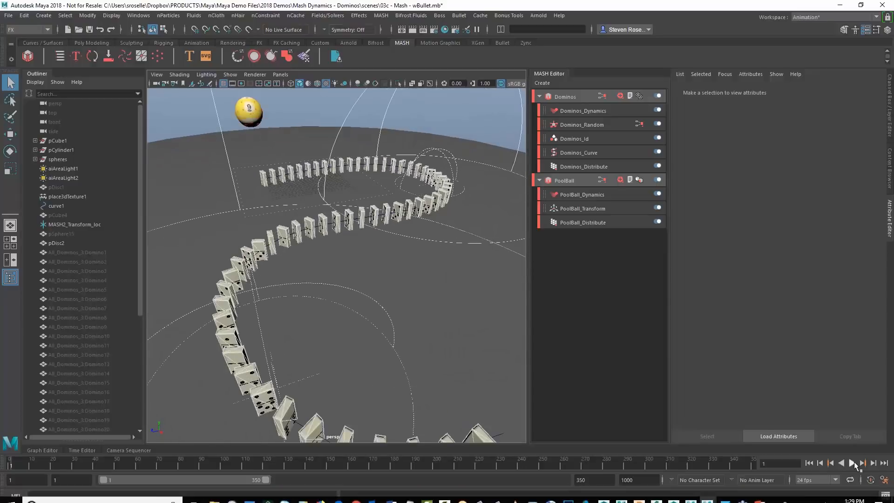
pyautogui.click(854, 463)
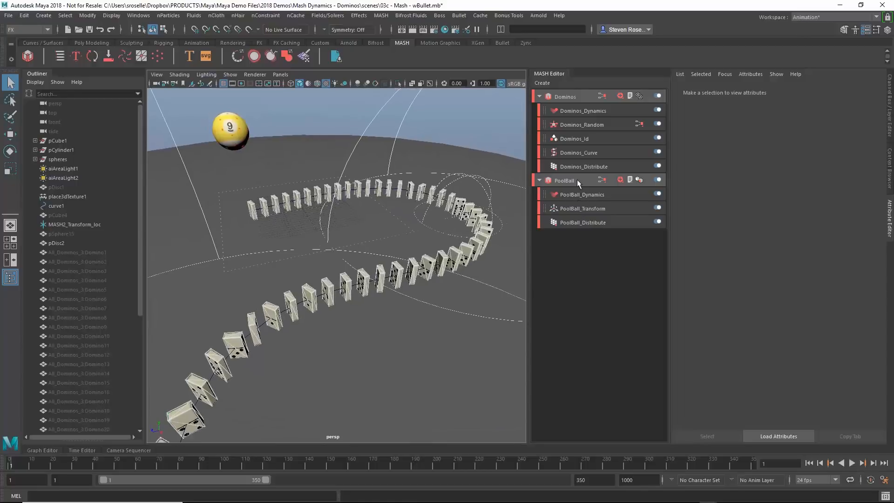
# Set the Dominos_Random node's random Y rotation to about 51.7 degrees.
pyautogui.click(582, 111)
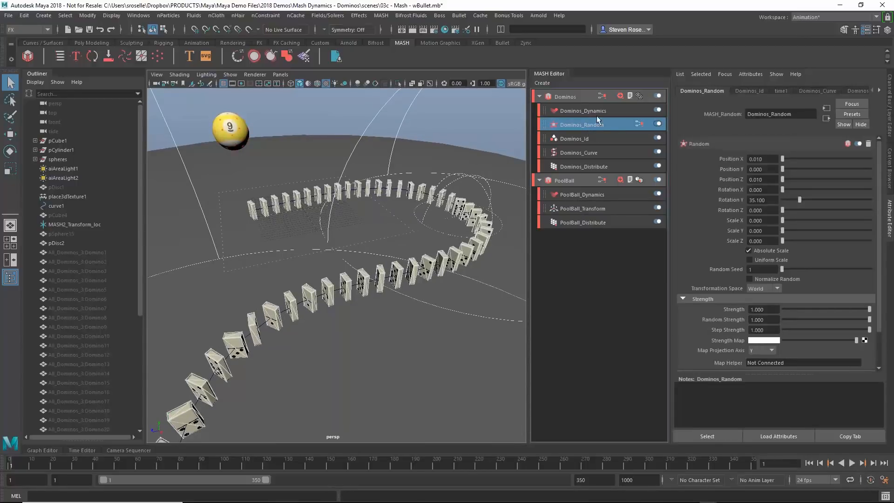
pyautogui.moveTo(798, 200); pyautogui.dragTo(801, 200)
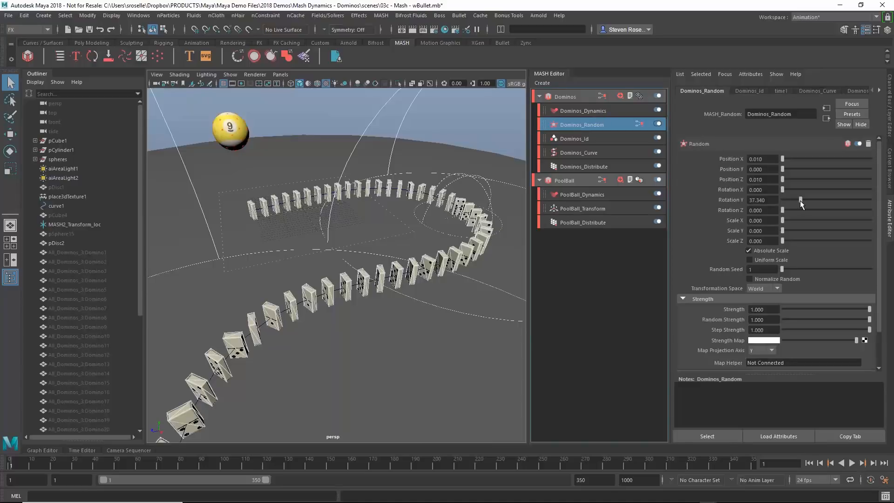
pyautogui.moveTo(800, 200); pyautogui.dragTo(868, 200)
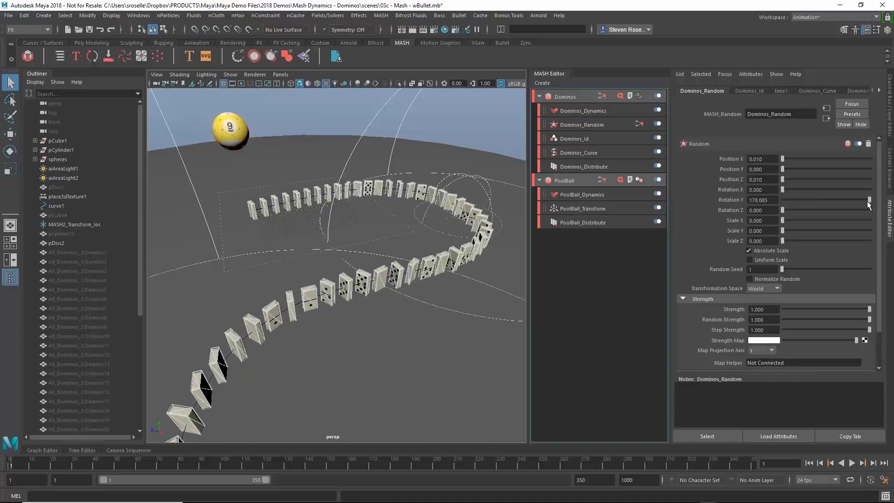
pyautogui.moveTo(869, 200); pyautogui.dragTo(806, 200)
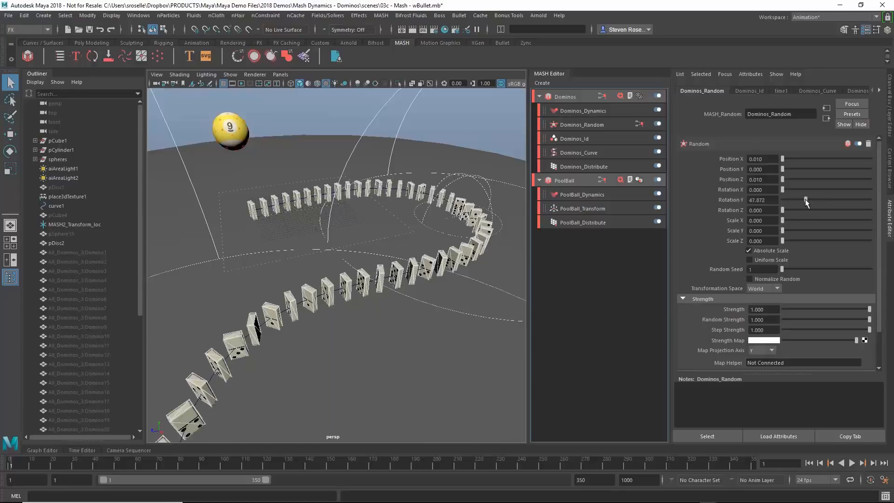
pyautogui.moveTo(806, 199); pyautogui.dragTo(808, 200)
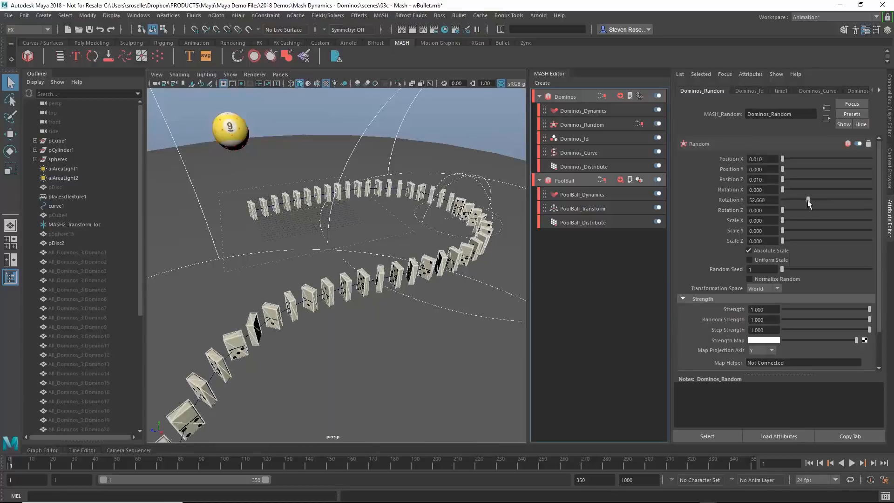
# Play the simulation with the randomized dominoes, then stop playback.
pyautogui.click(862, 463)
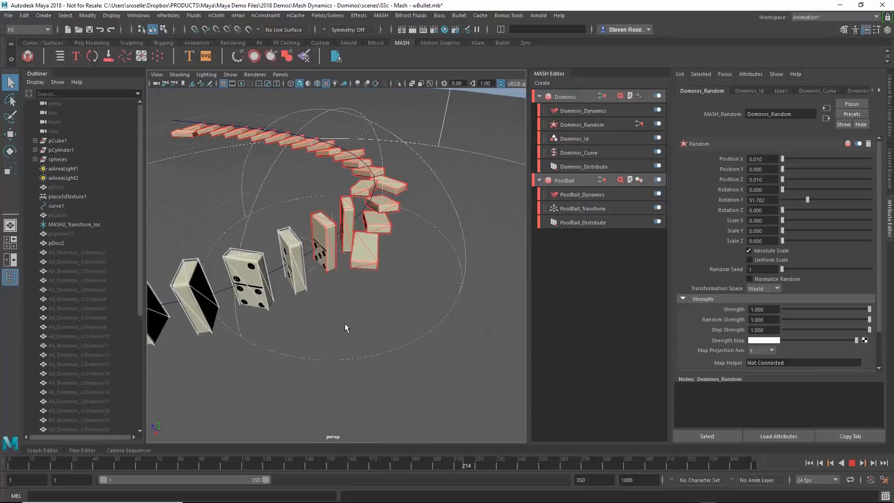
pyautogui.click(853, 463)
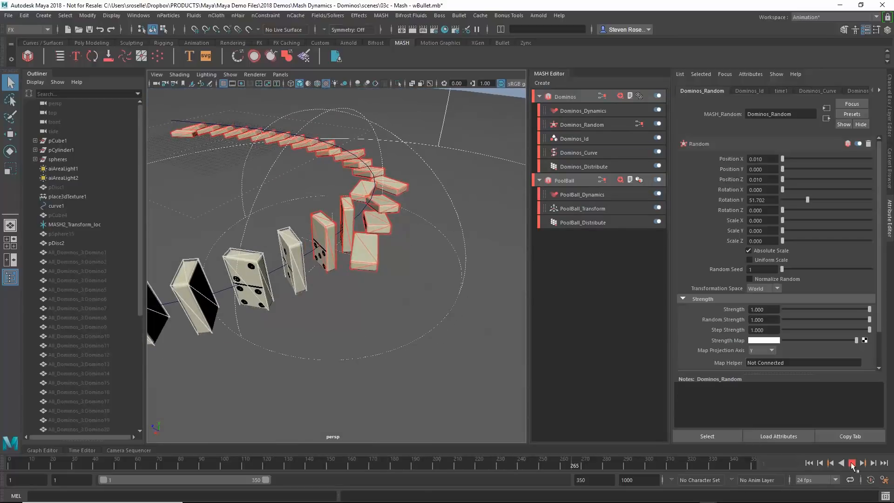
pyautogui.click(852, 462)
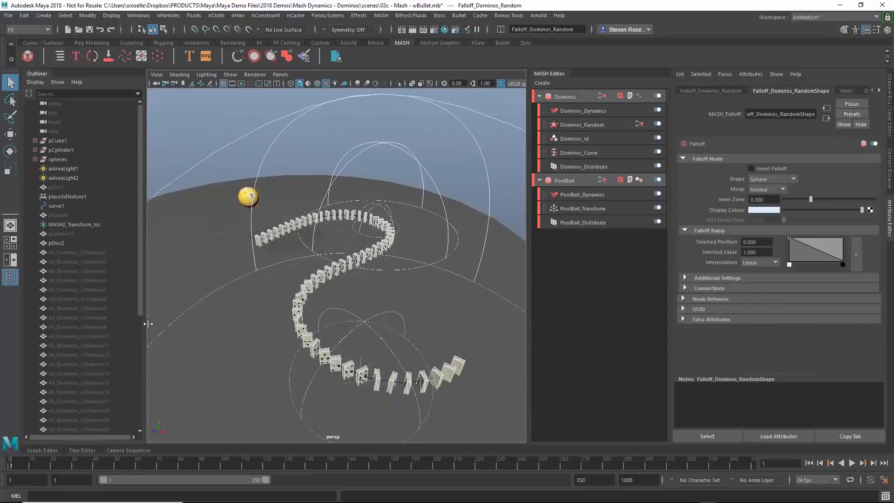
# Lower the Dominos_Random Y rotation to about 15.3 degrees.
pyautogui.click(74, 354)
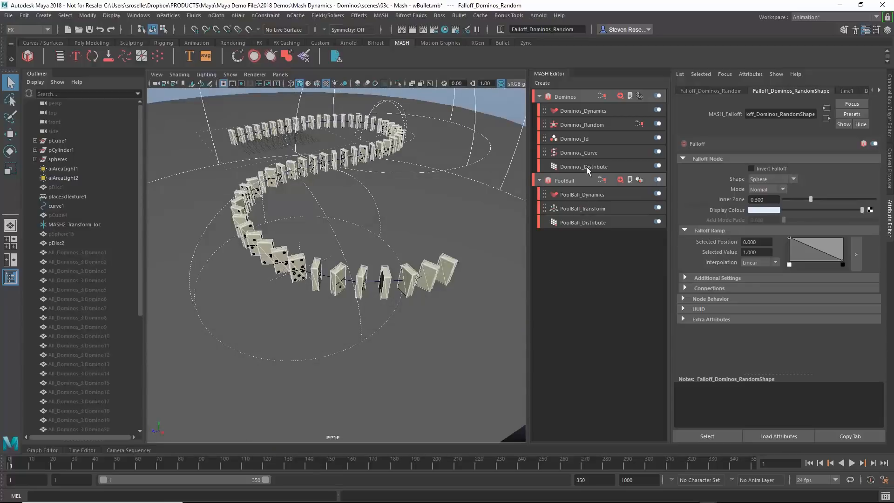
pyautogui.click(581, 124)
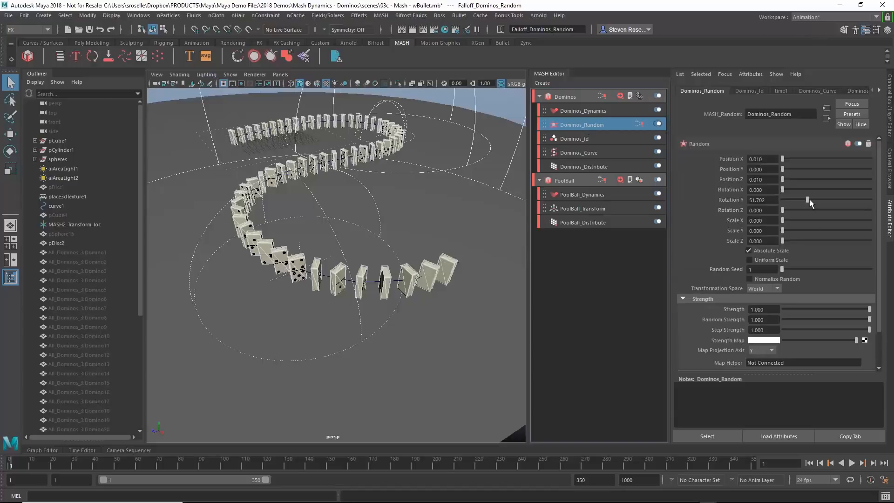
pyautogui.moveTo(808, 200); pyautogui.dragTo(788, 200)
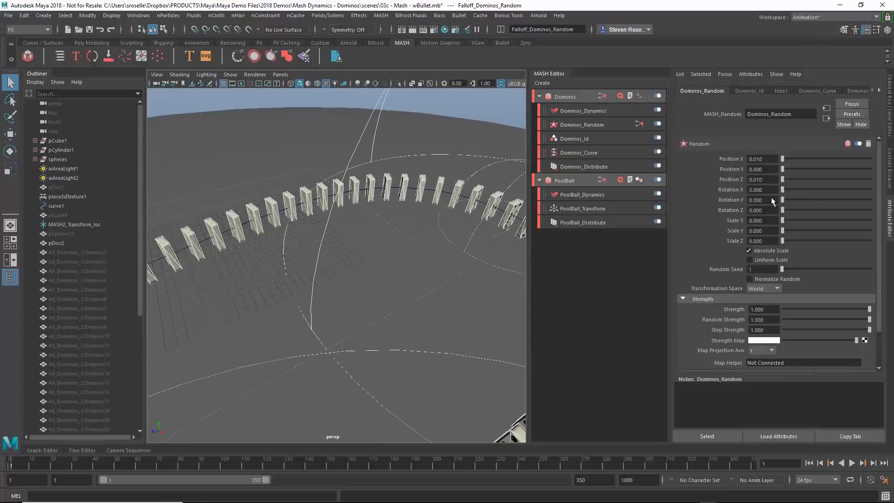
pyautogui.moveTo(783, 199); pyautogui.dragTo(793, 200)
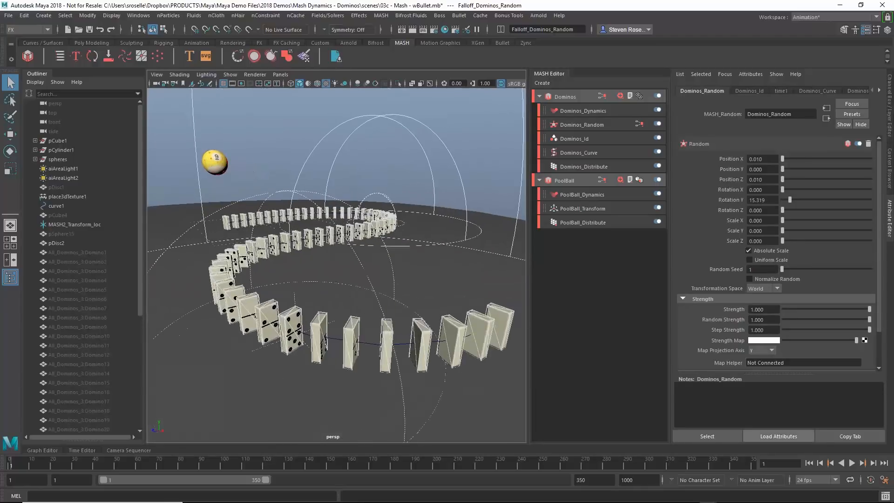
pyautogui.click(851, 463)
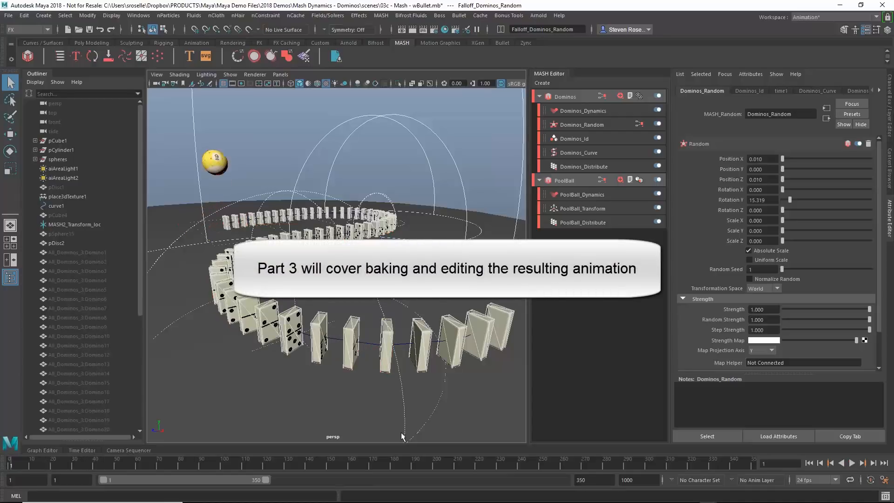
pyautogui.moveTo(330, 177)
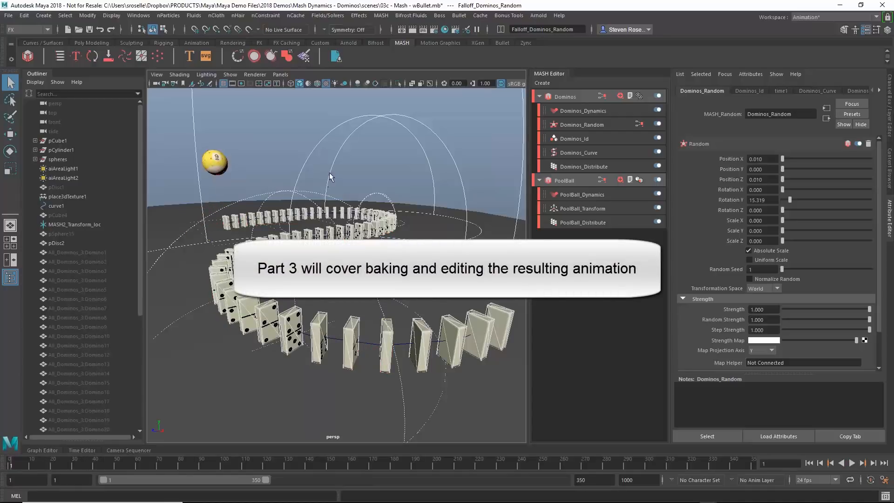